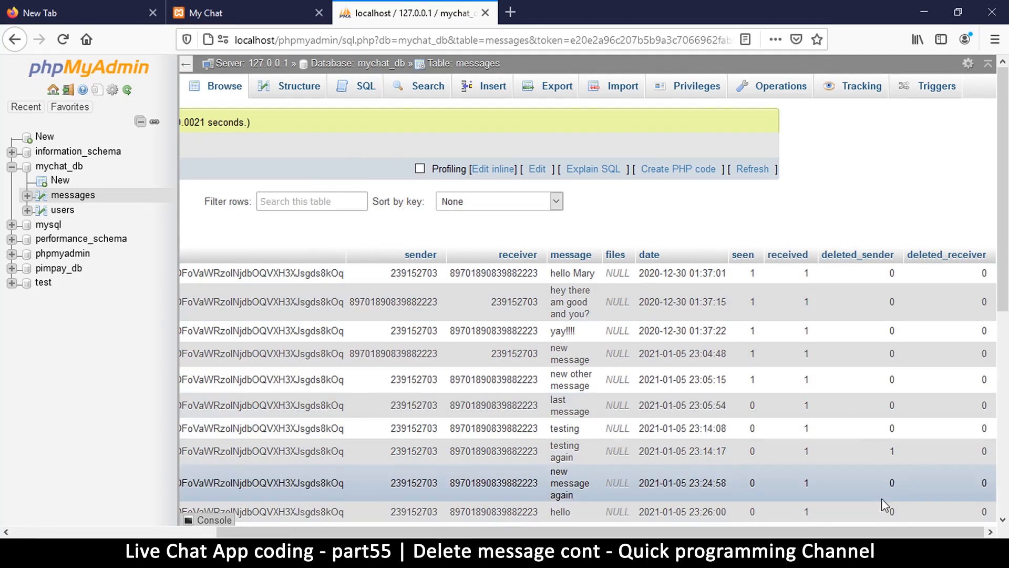
{"action": "mouse_move", "coordinate": [443, 529]}
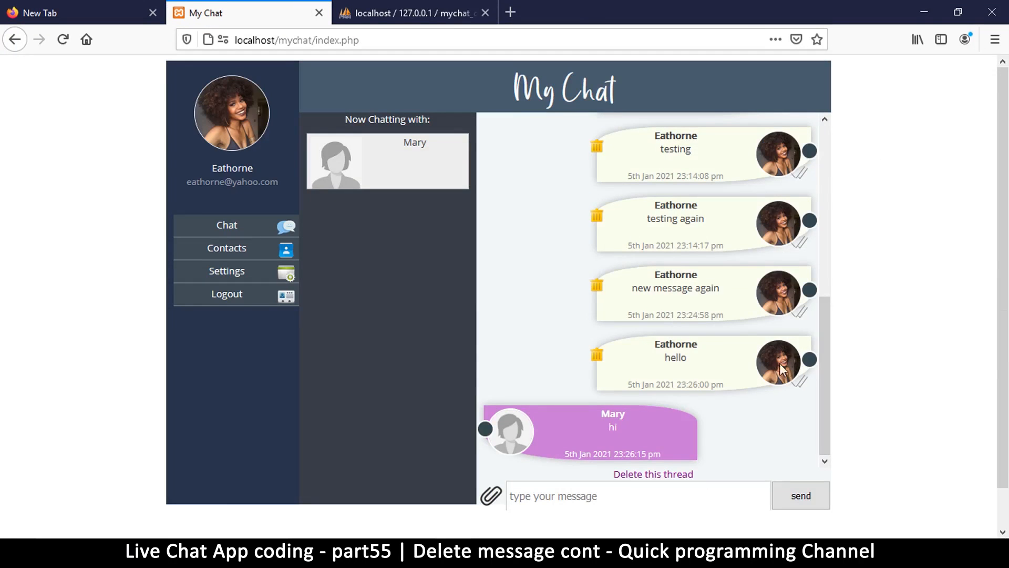
{"action": "mouse_move", "coordinate": [649, 220]}
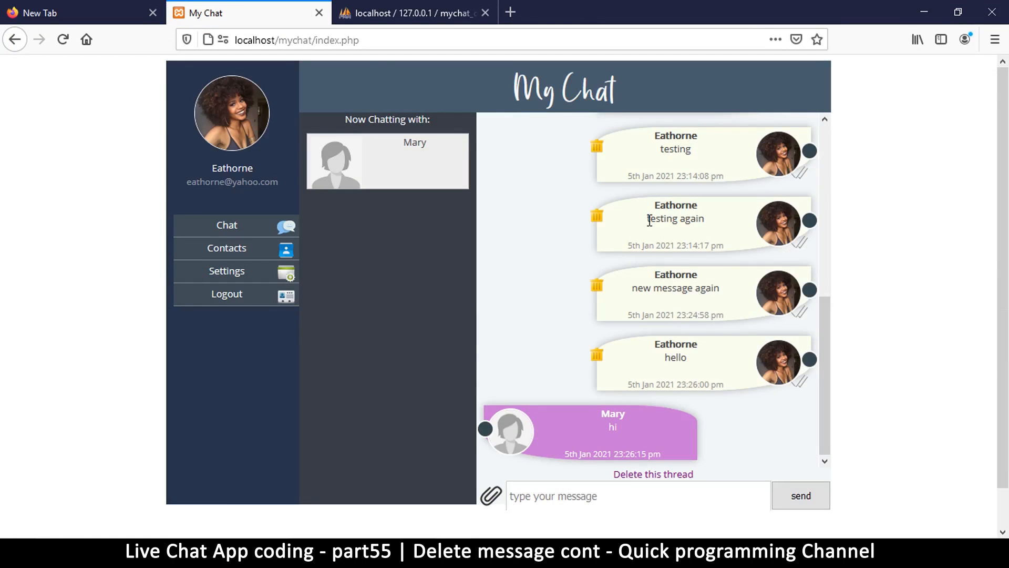
{"action": "mouse_move", "coordinate": [712, 225]}
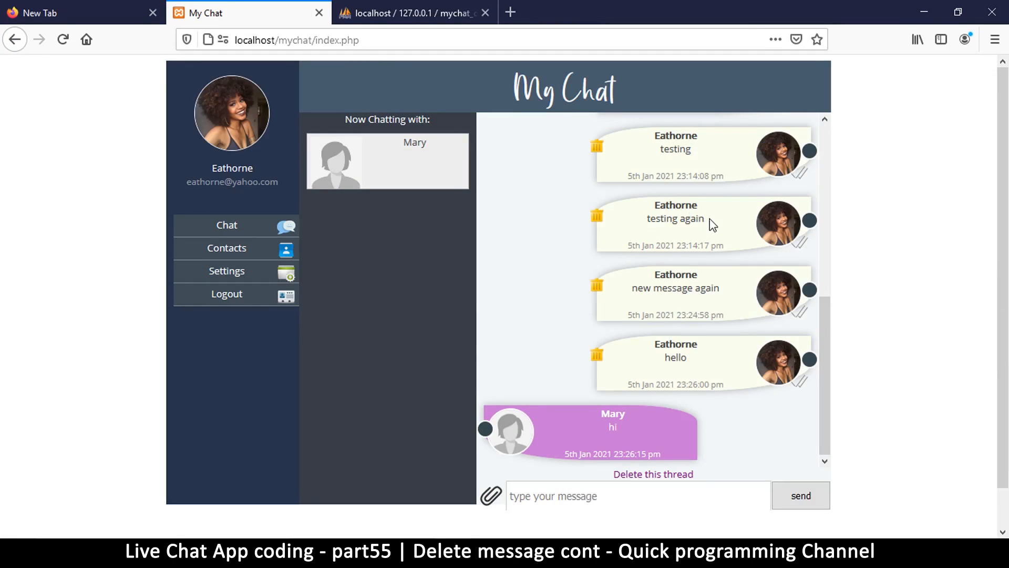
Bring up Mary's conversation in My Chat to review the messages still shown.
{"action": "double_click", "coordinate": [675, 219]}
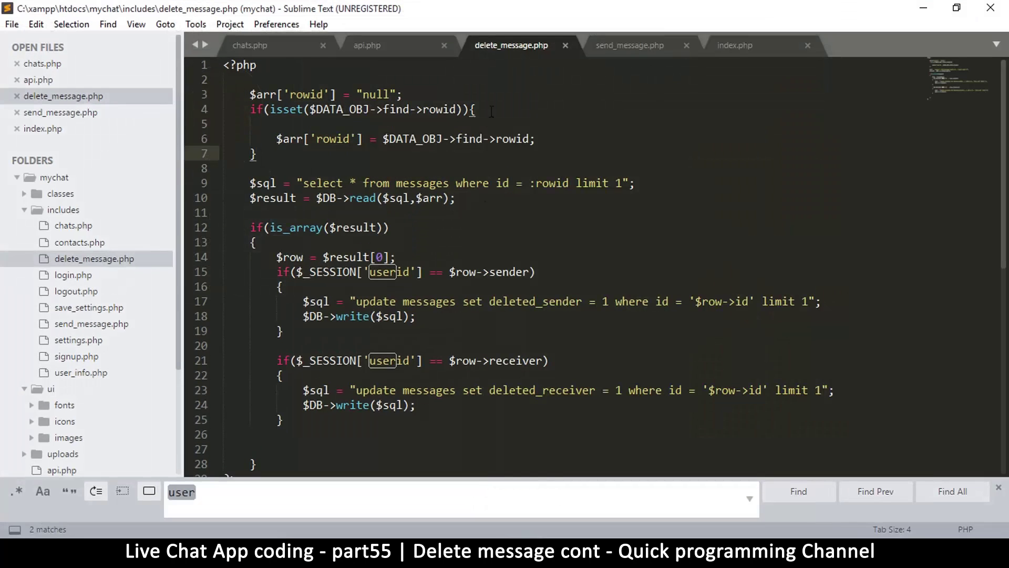
Show the chats.php select query that fetches messages by sender–receiver pair.
{"action": "key", "text": "ctrl+s"}
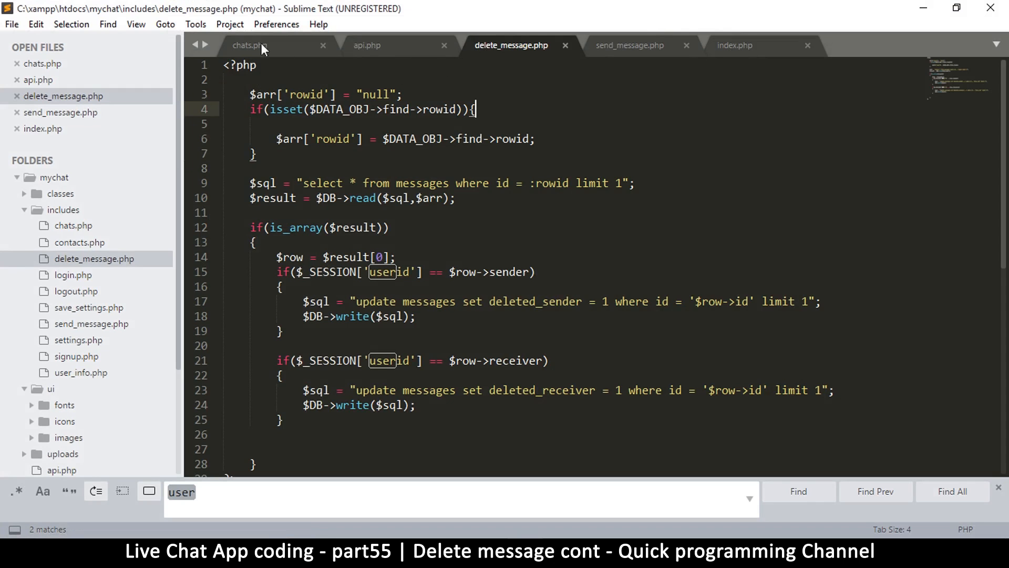
{"action": "left_click", "coordinate": [251, 45]}
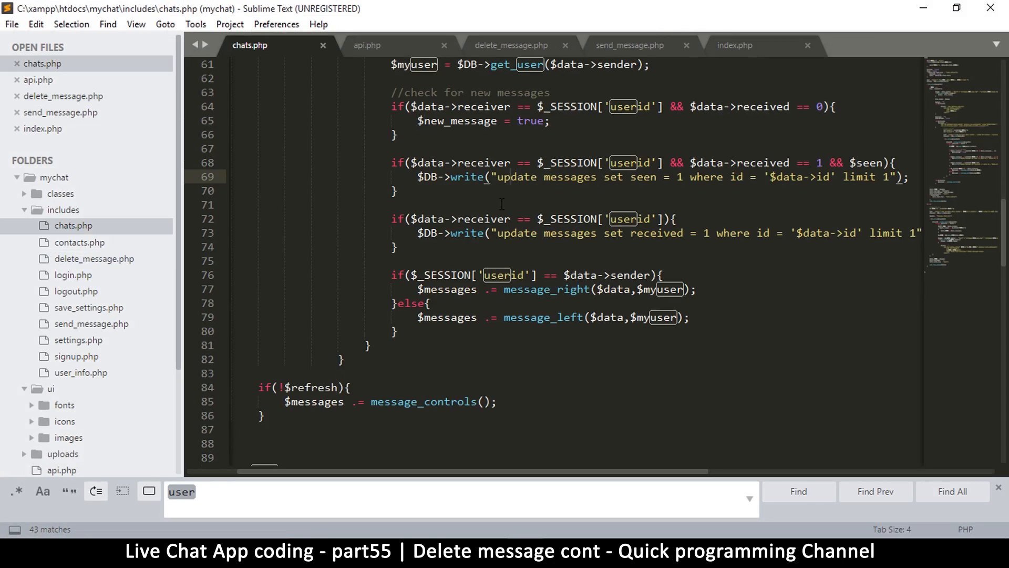
{"action": "scroll", "scroll_direction": "up", "scroll_amount": 3}
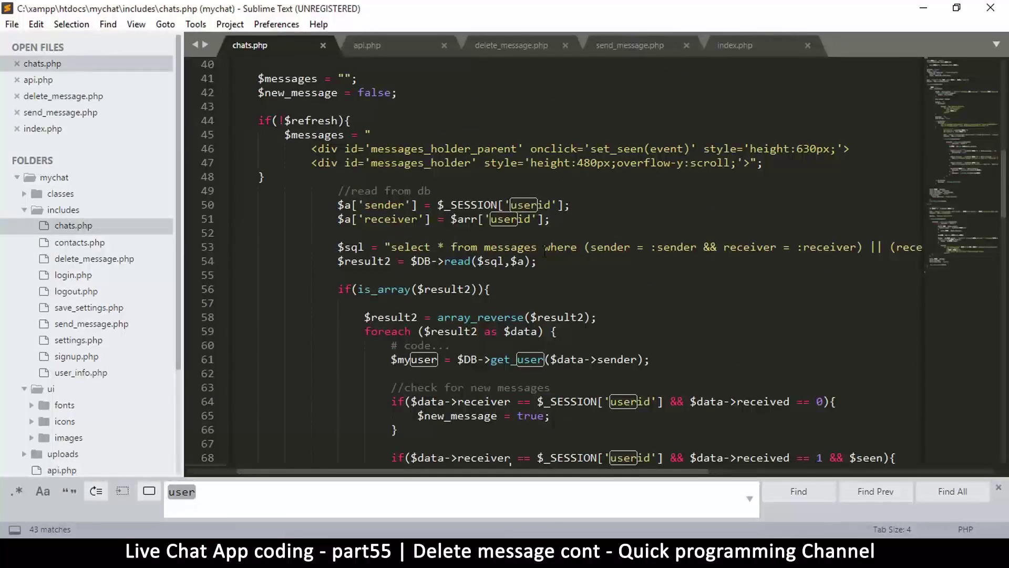
{"action": "scroll", "scroll_direction": "left", "scroll_amount": 3}
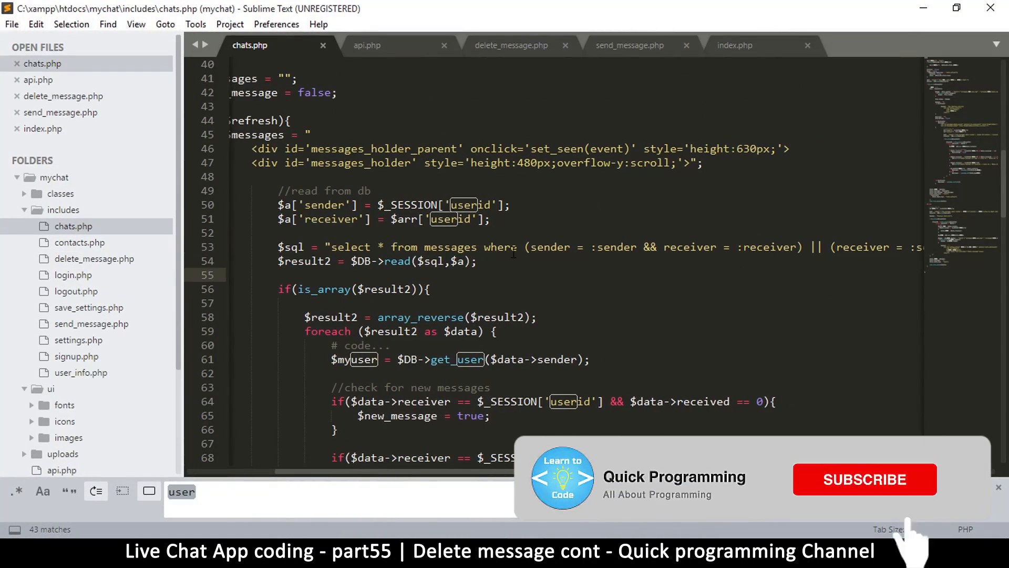
{"action": "left_click", "coordinate": [864, 479]}
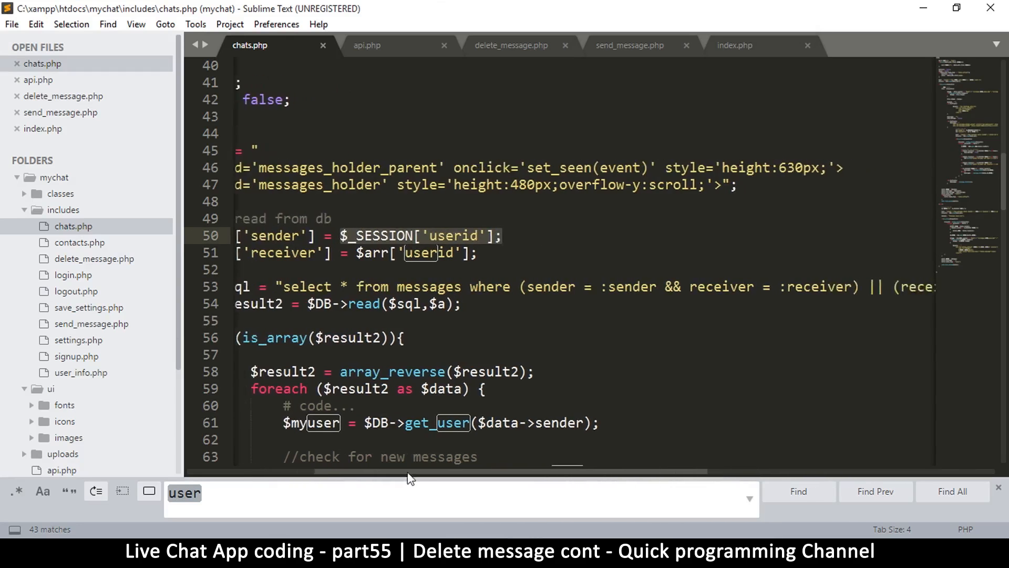
{"action": "scroll", "scroll_direction": "right", "scroll_amount": 3}
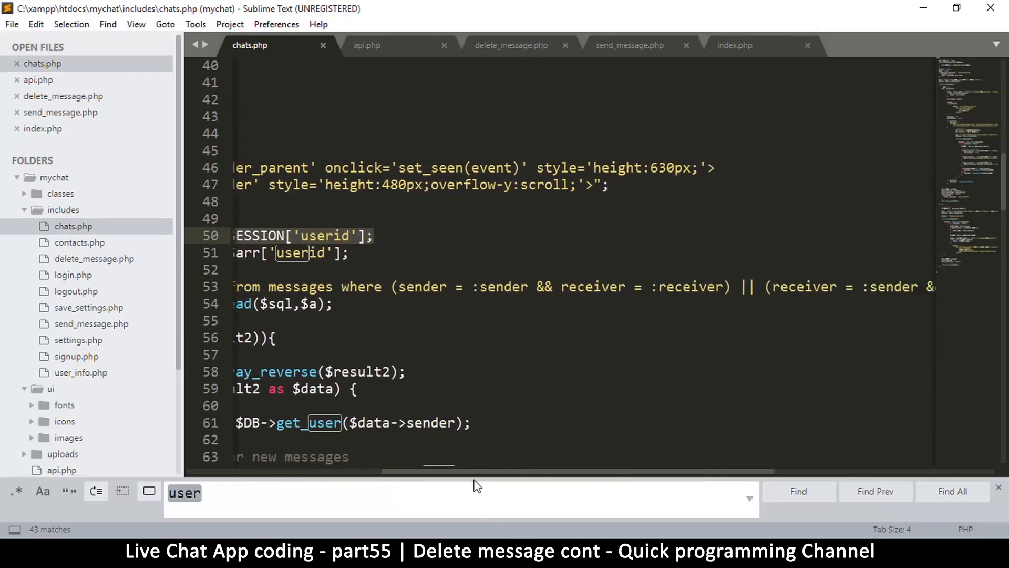
{"action": "scroll", "scroll_direction": "left", "scroll_amount": 3}
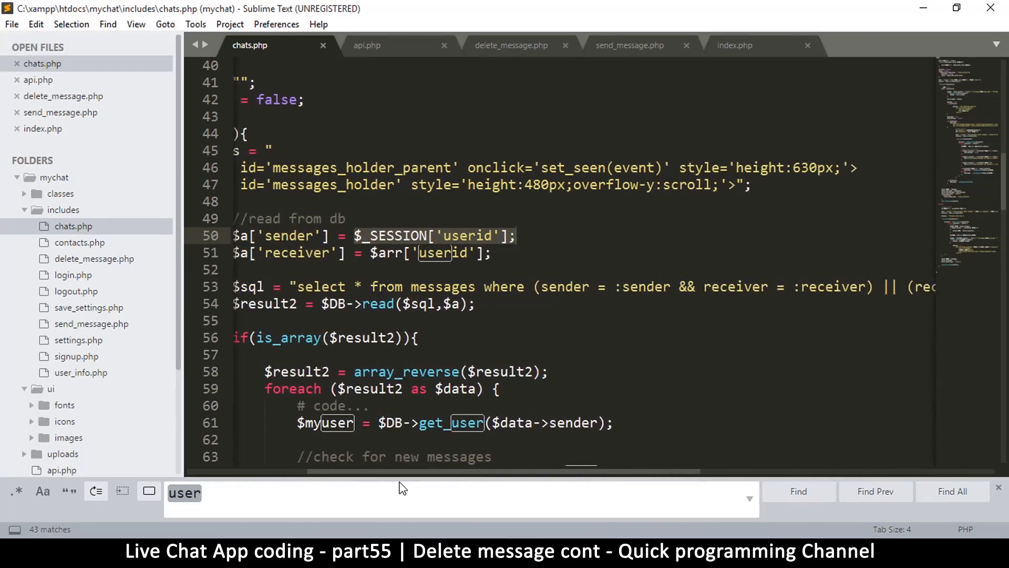
{"action": "scroll", "scroll_direction": "right", "scroll_amount": 3}
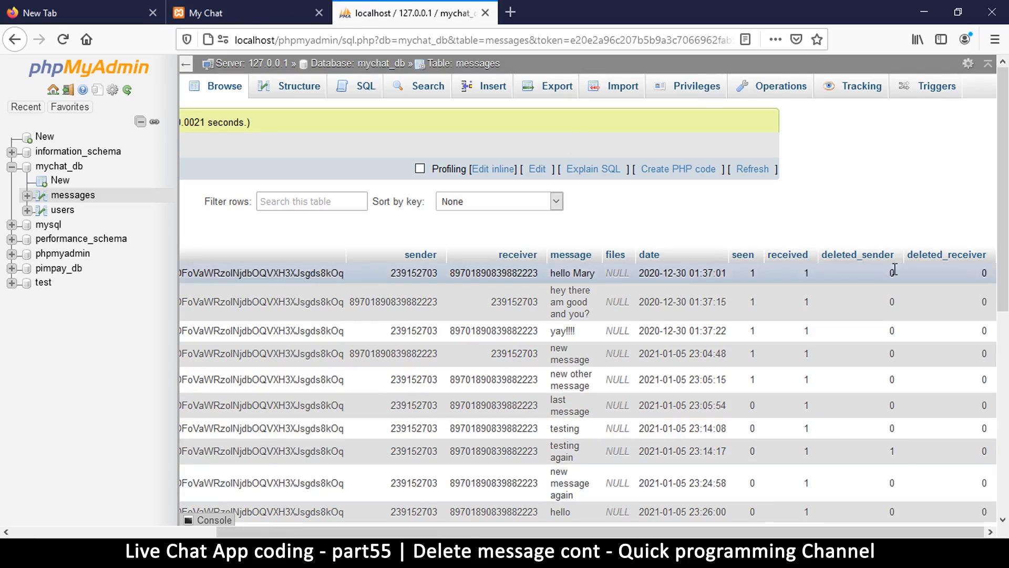
{"action": "mouse_move", "coordinate": [858, 255]}
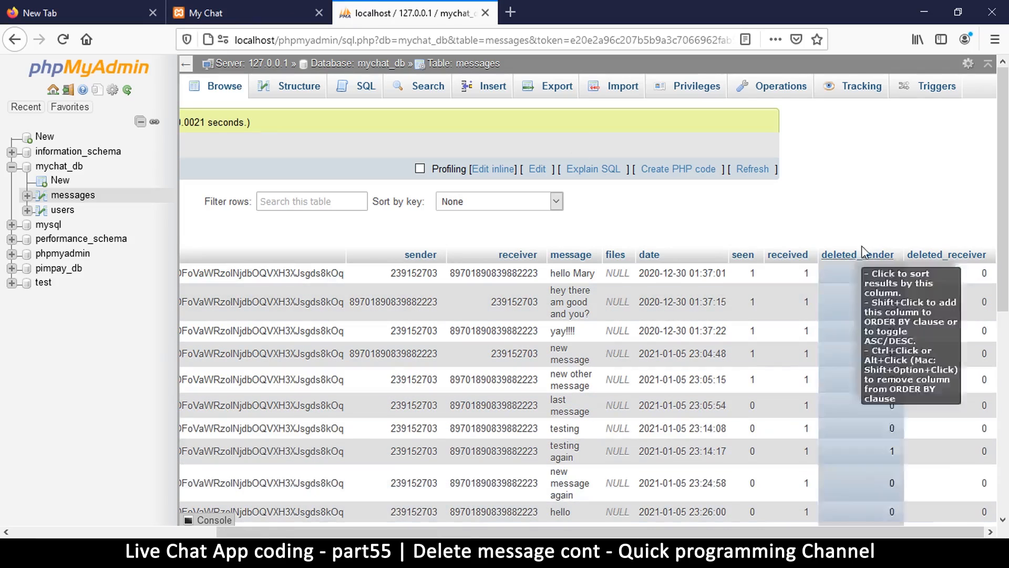
{"action": "mouse_move", "coordinate": [874, 278]}
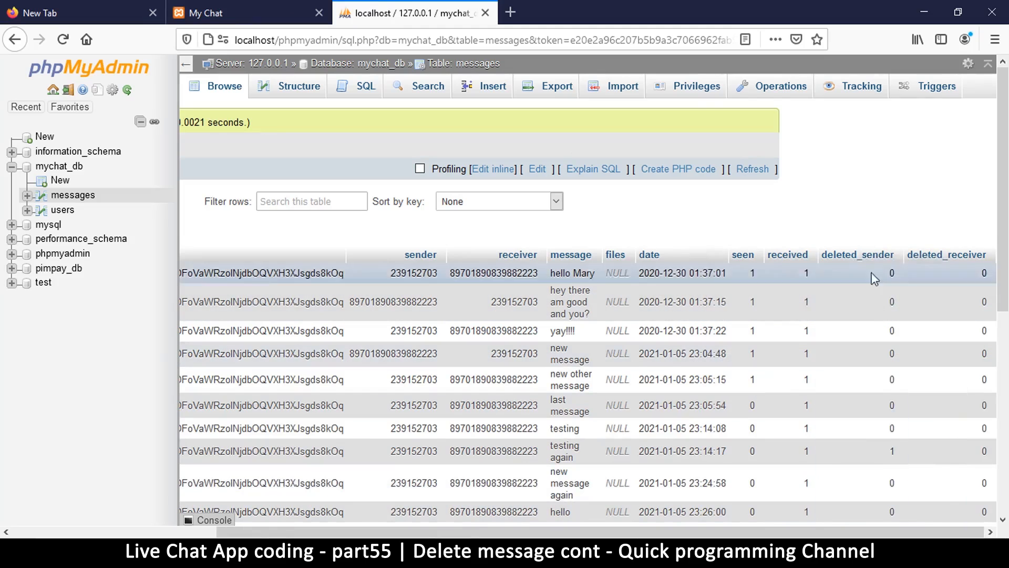
{"action": "mouse_move", "coordinate": [537, 528]}
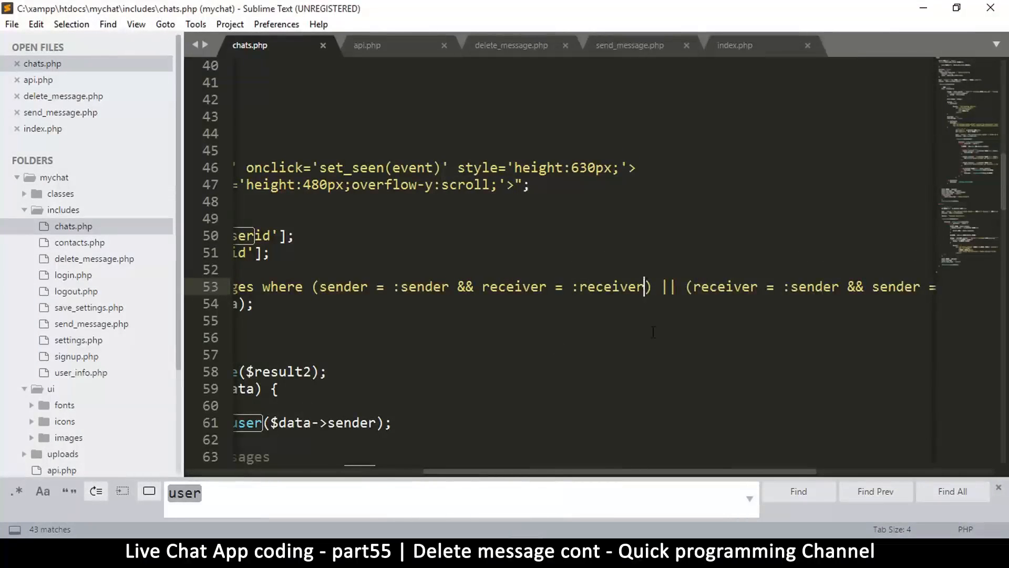
Add an && deleted_sender condition after :receiver in the chats.php select query.
{"action": "type", "text": "&& de"}
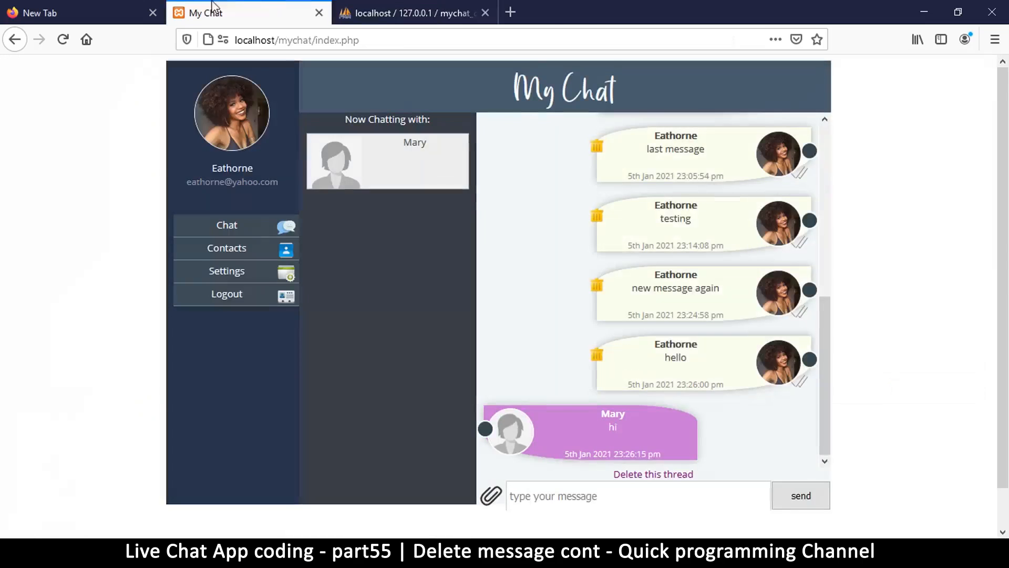
{"action": "mouse_move", "coordinate": [729, 218]}
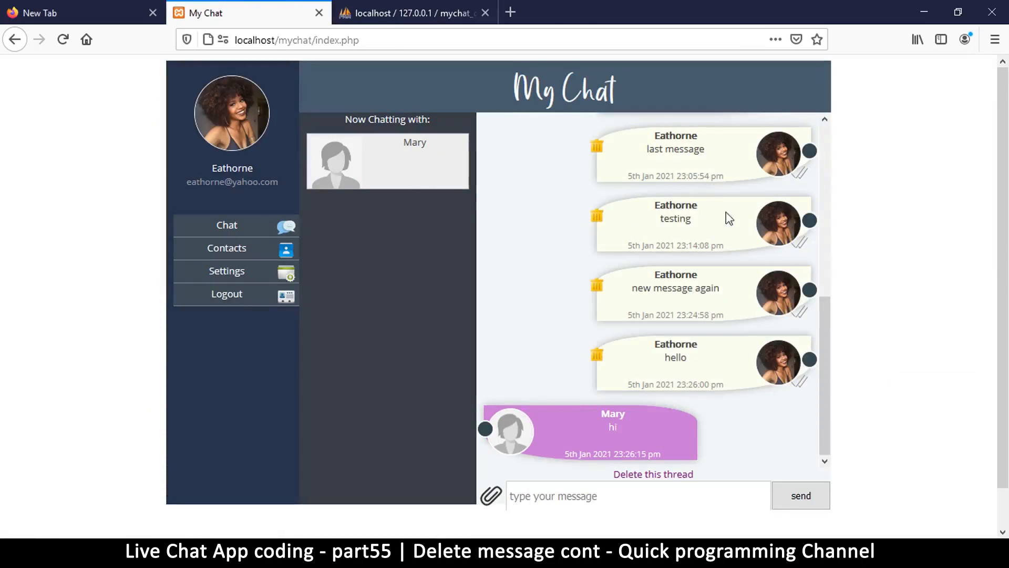
{"action": "mouse_move", "coordinate": [663, 225]}
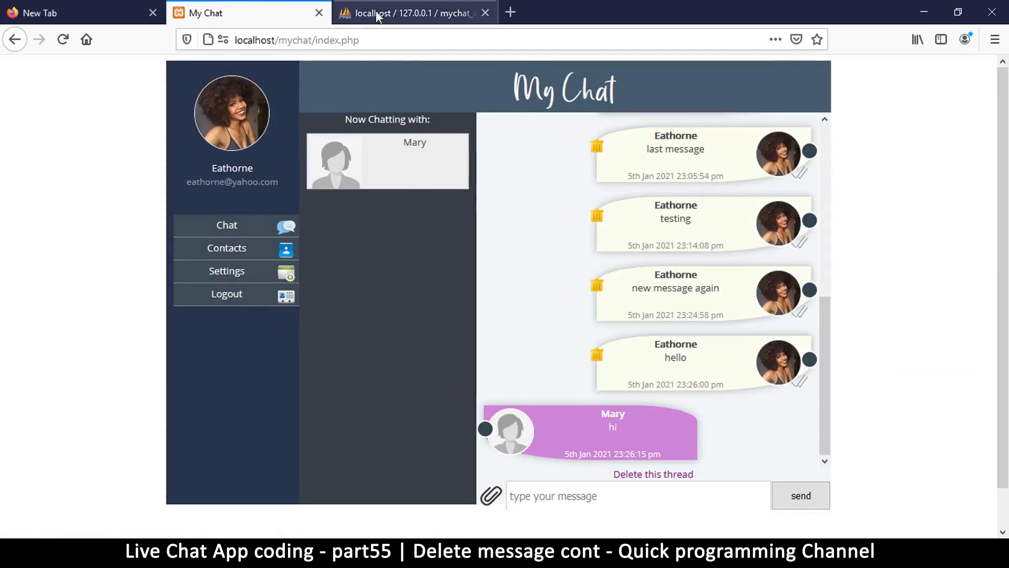
Check in phpMyAdmin that the 'testing again' row still carries its deleted_sender flag.
{"action": "left_click", "coordinate": [415, 13]}
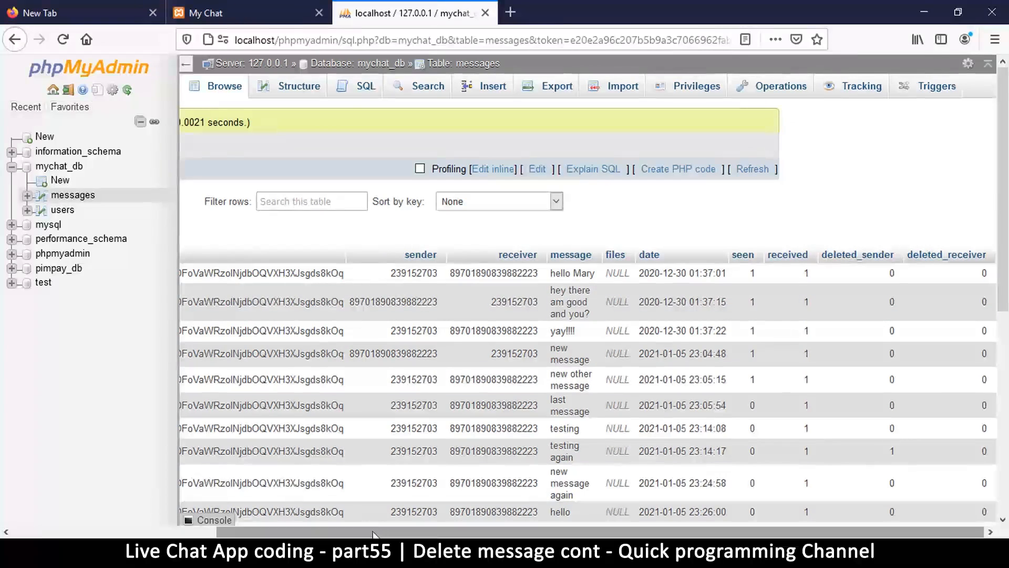
{"action": "mouse_move", "coordinate": [900, 457]}
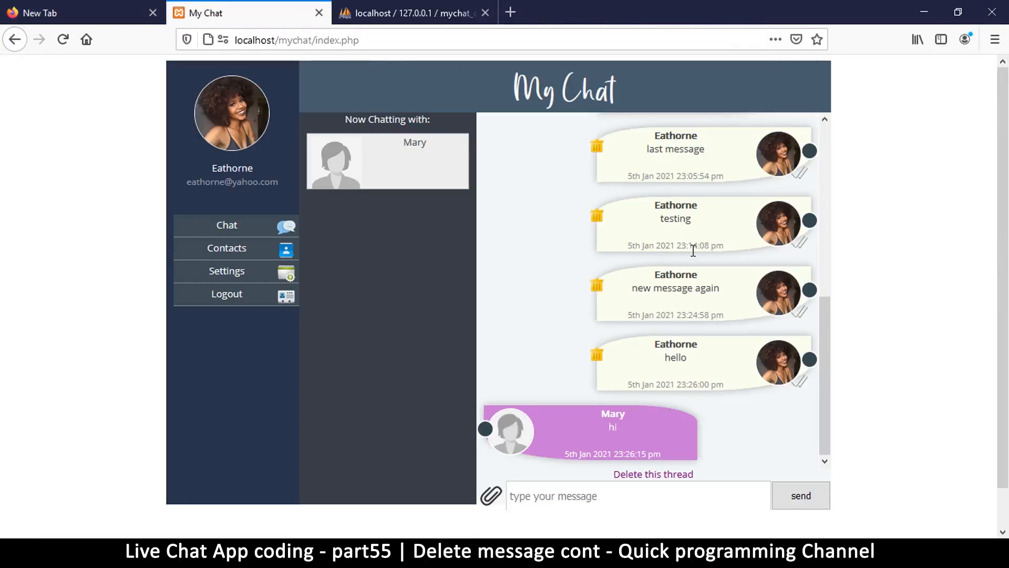
{"action": "mouse_move", "coordinate": [659, 274]}
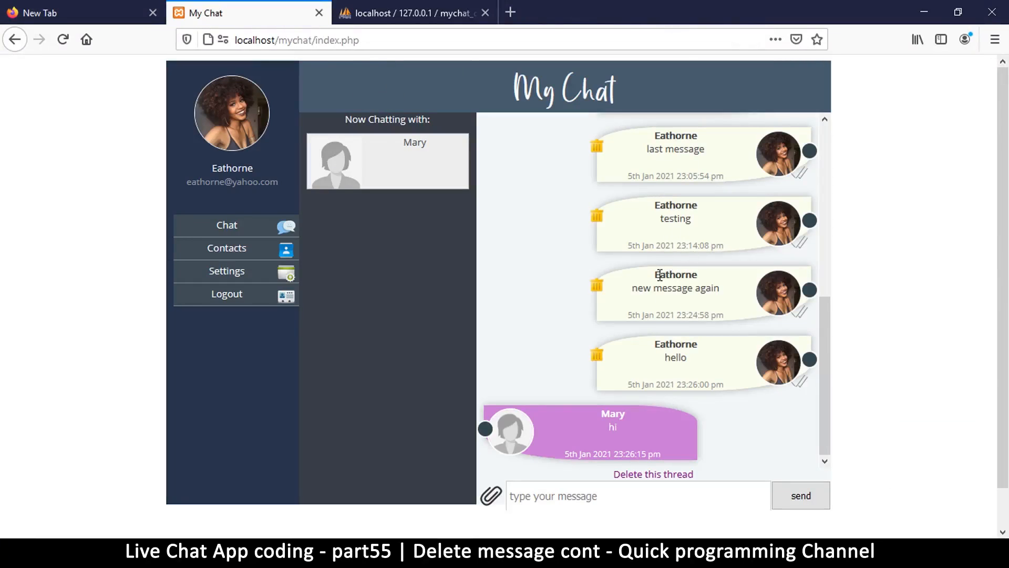
{"action": "mouse_move", "coordinate": [617, 214]}
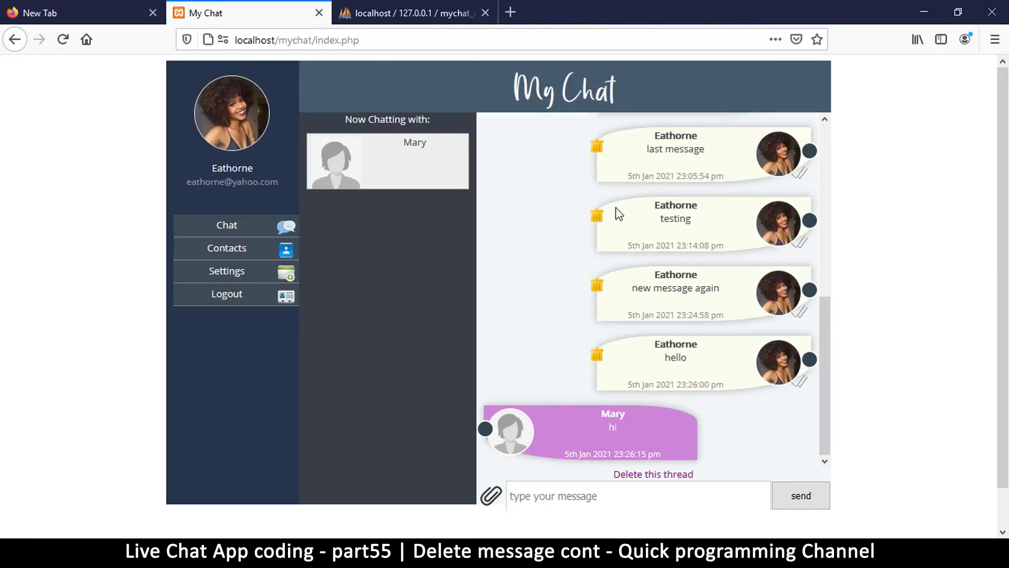
{"action": "mouse_move", "coordinate": [637, 302]}
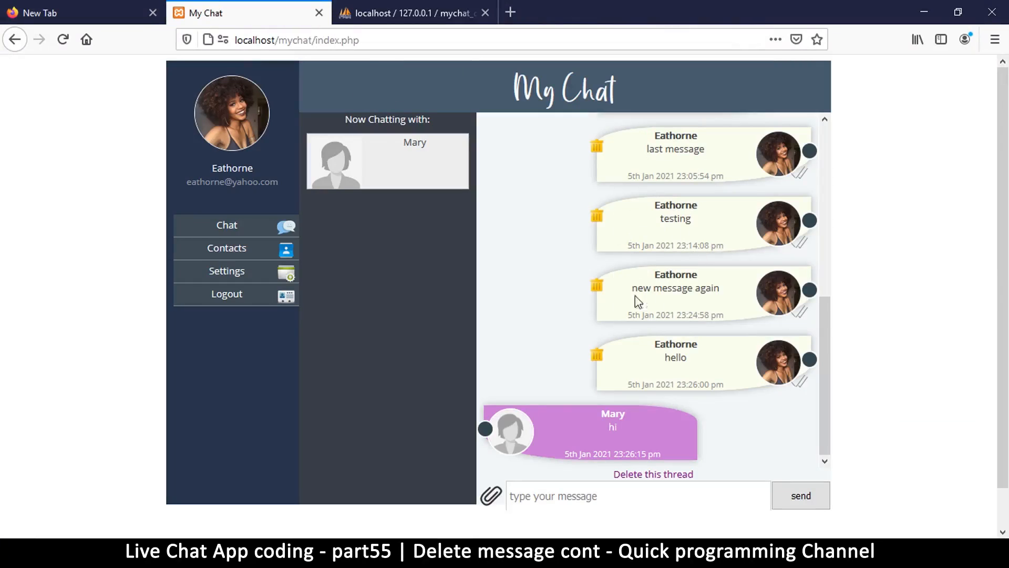
{"action": "mouse_move", "coordinate": [595, 219]}
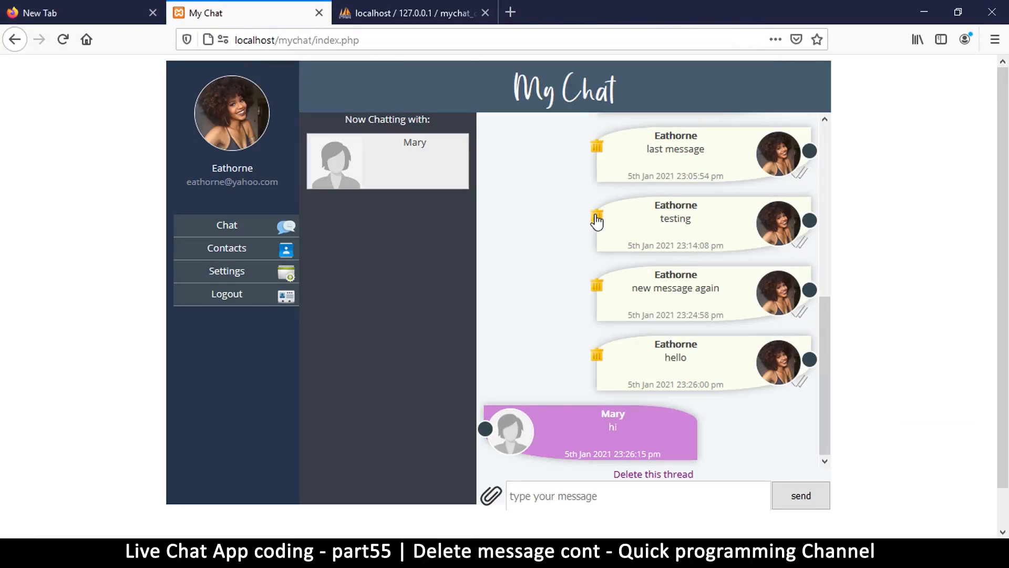
{"action": "left_click", "coordinate": [596, 218]}
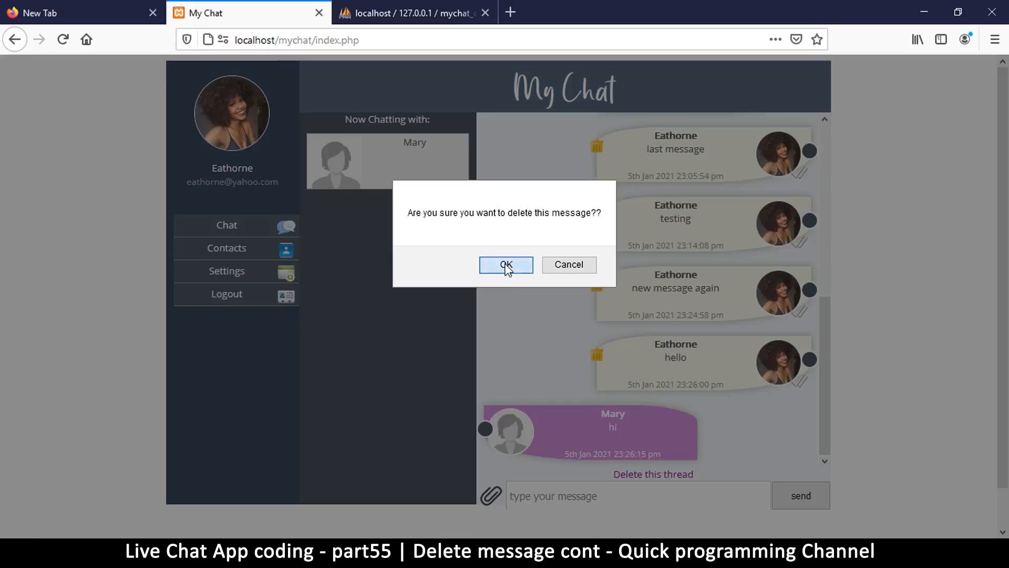
{"action": "left_click", "coordinate": [506, 265]}
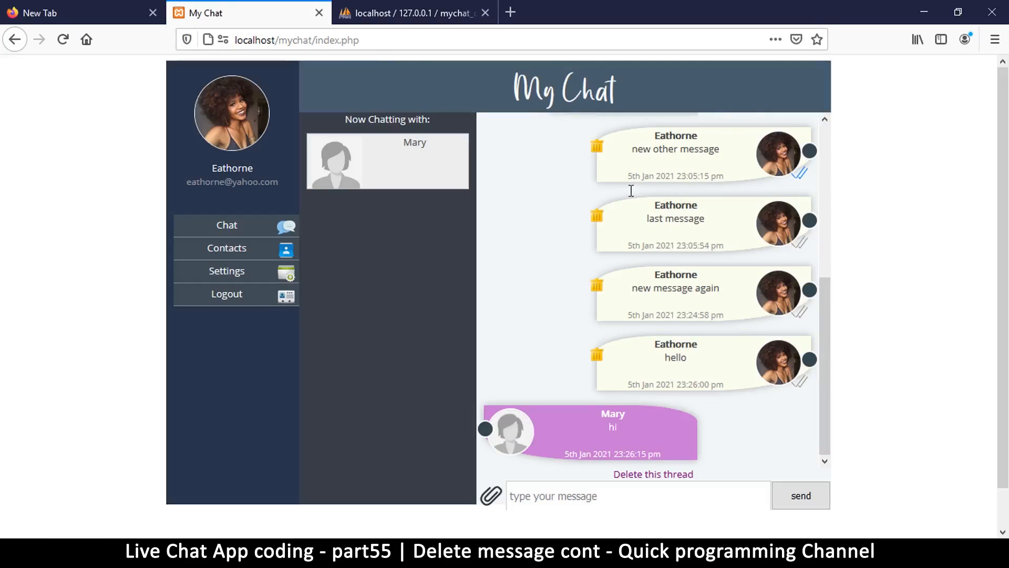
{"action": "scroll", "scroll_direction": "up", "scroll_amount": 3}
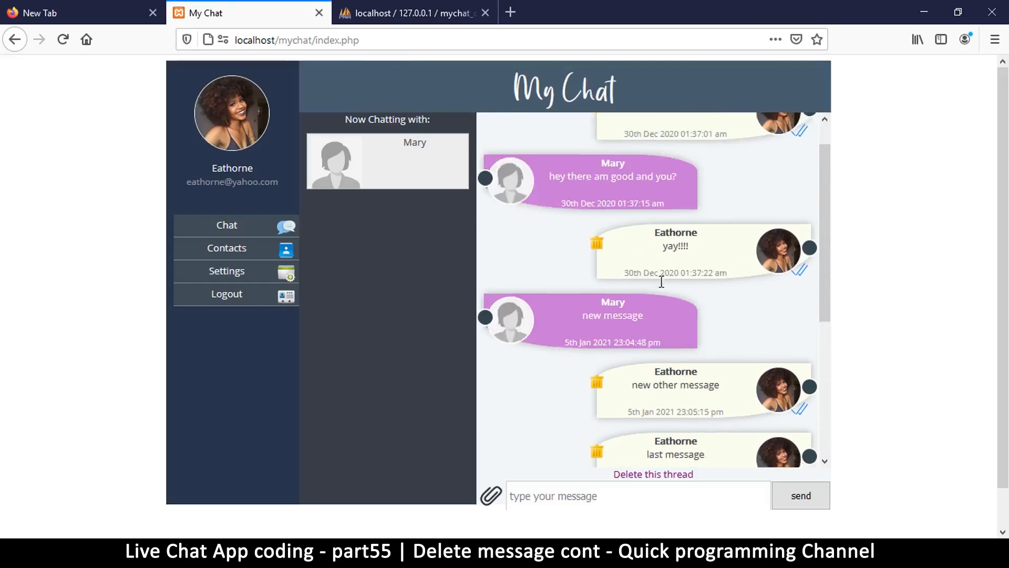
{"action": "scroll", "scroll_direction": "up", "scroll_amount": 3}
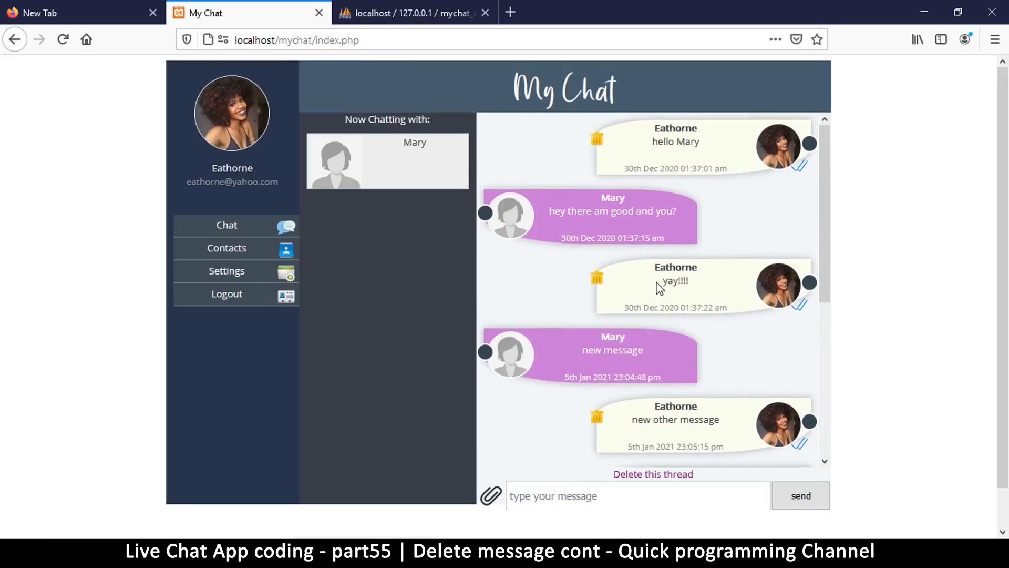
{"action": "mouse_move", "coordinate": [602, 305]}
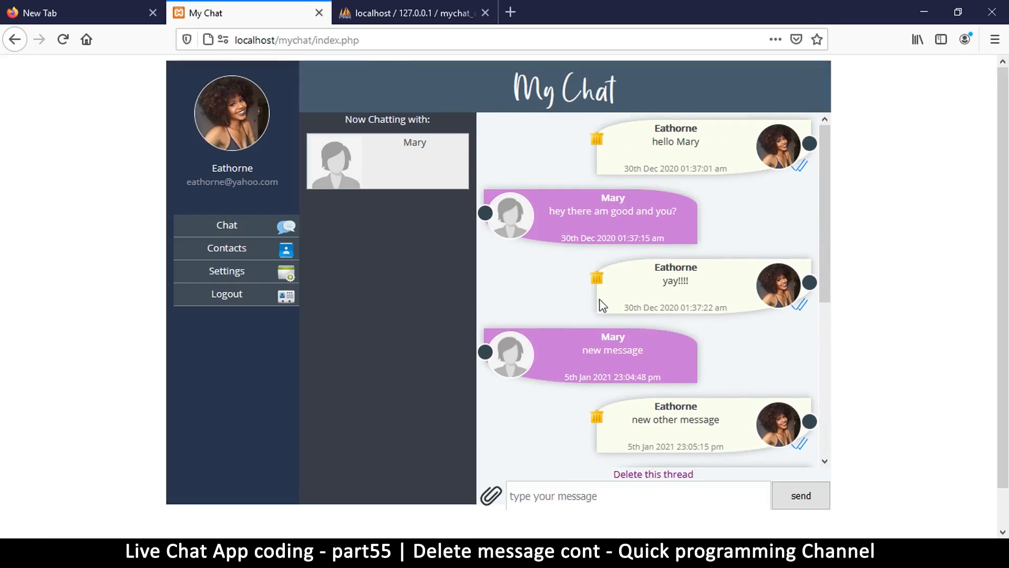
{"action": "mouse_move", "coordinate": [585, 229]}
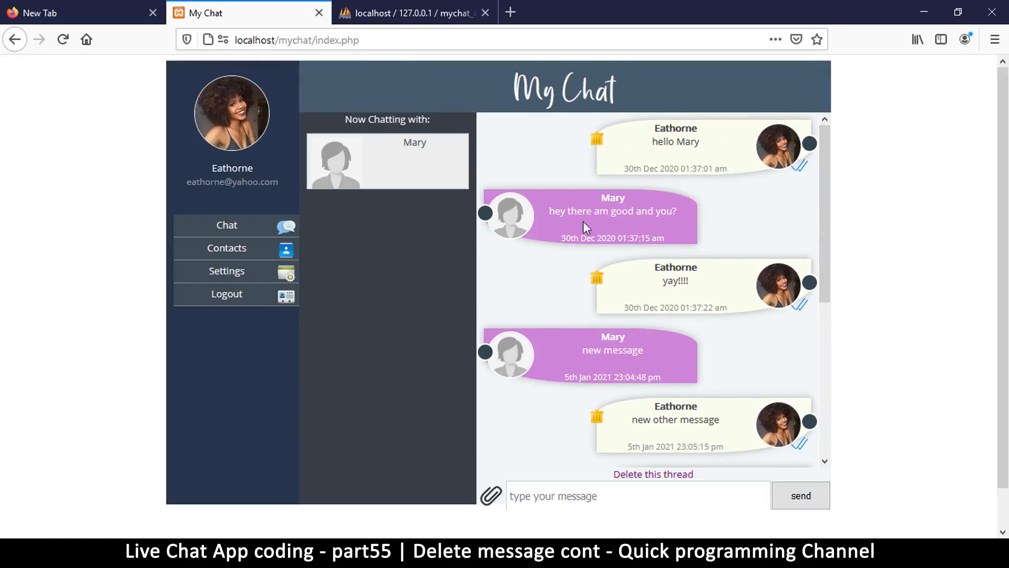
{"action": "mouse_move", "coordinate": [598, 195]}
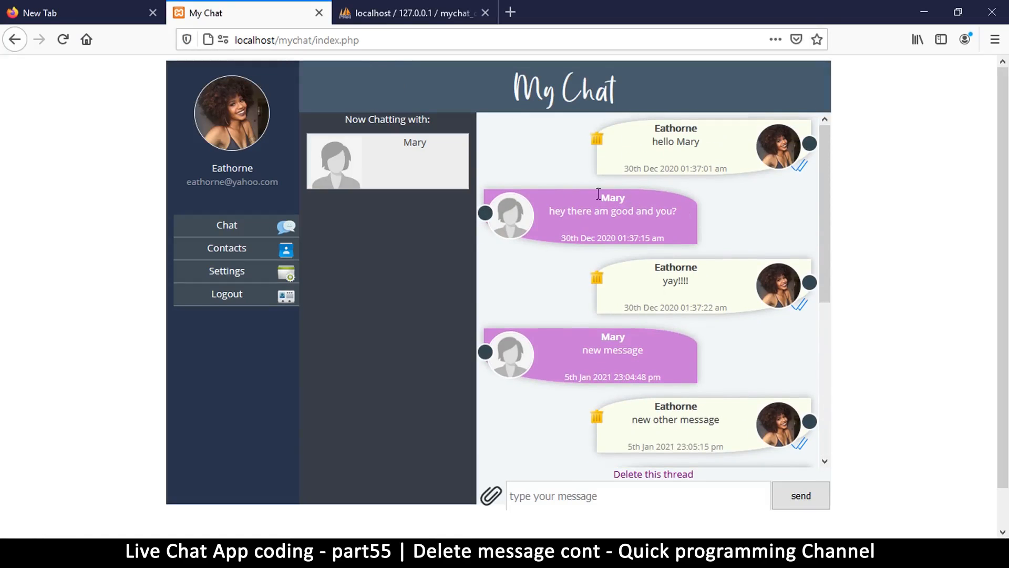
{"action": "mouse_move", "coordinate": [558, 200]}
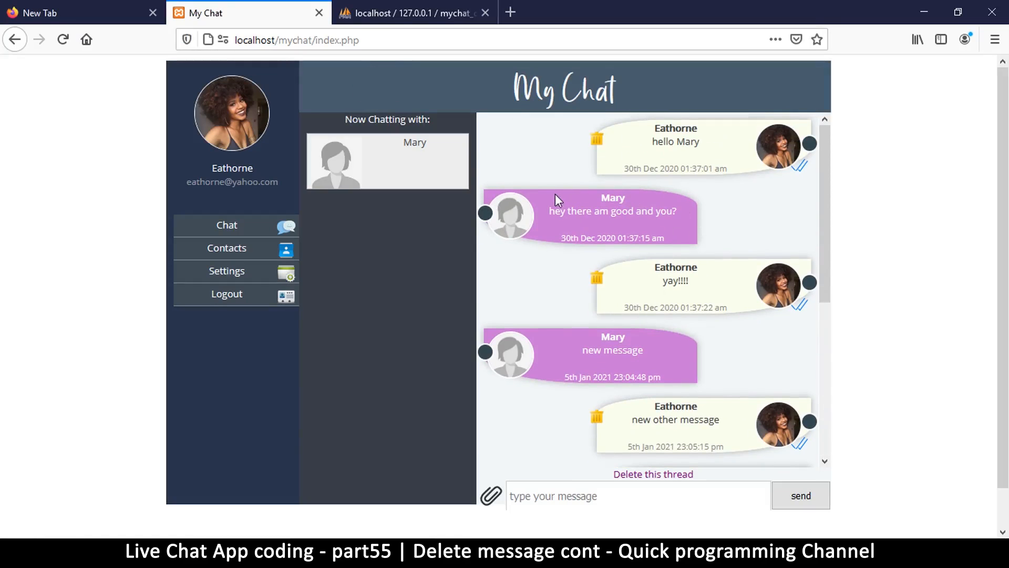
{"action": "mouse_move", "coordinate": [667, 526]}
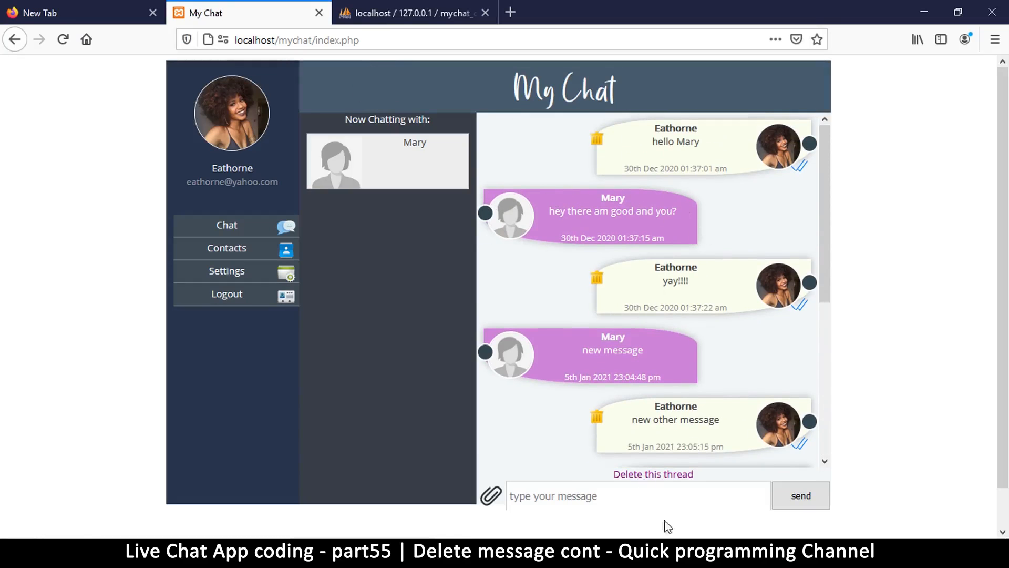
{"action": "mouse_move", "coordinate": [701, 322]}
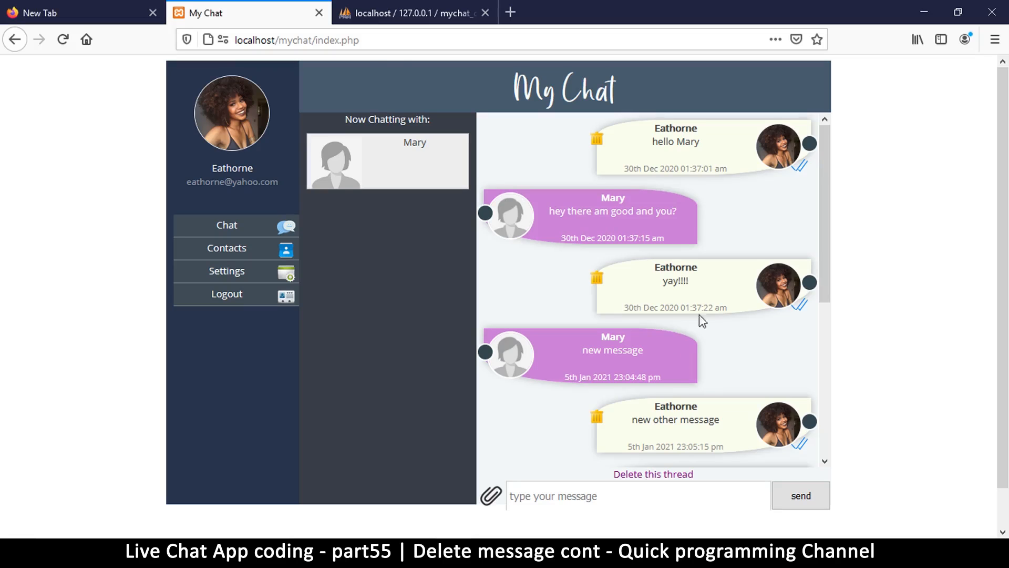
{"action": "mouse_move", "coordinate": [582, 161]}
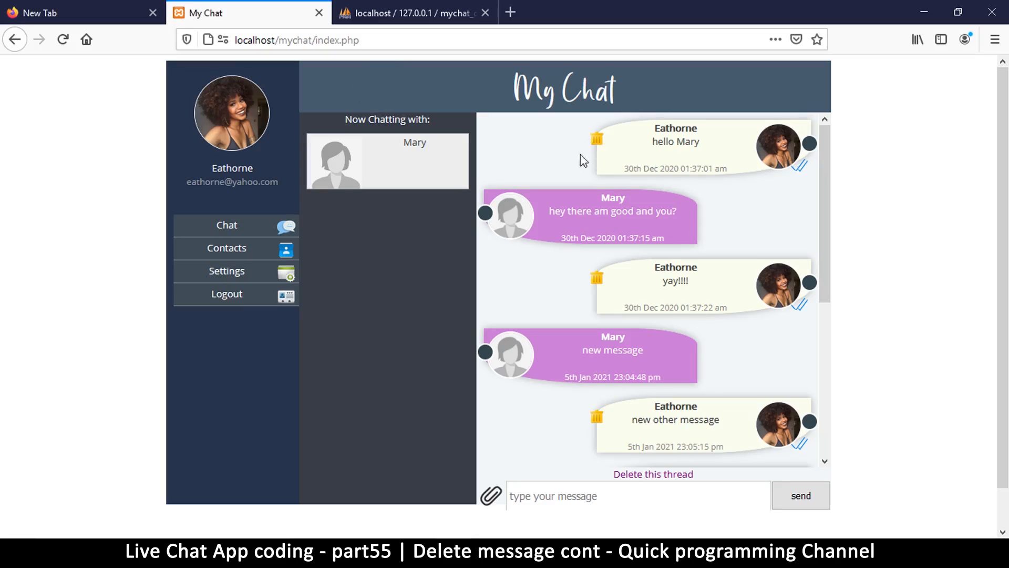
{"action": "mouse_move", "coordinate": [583, 159]}
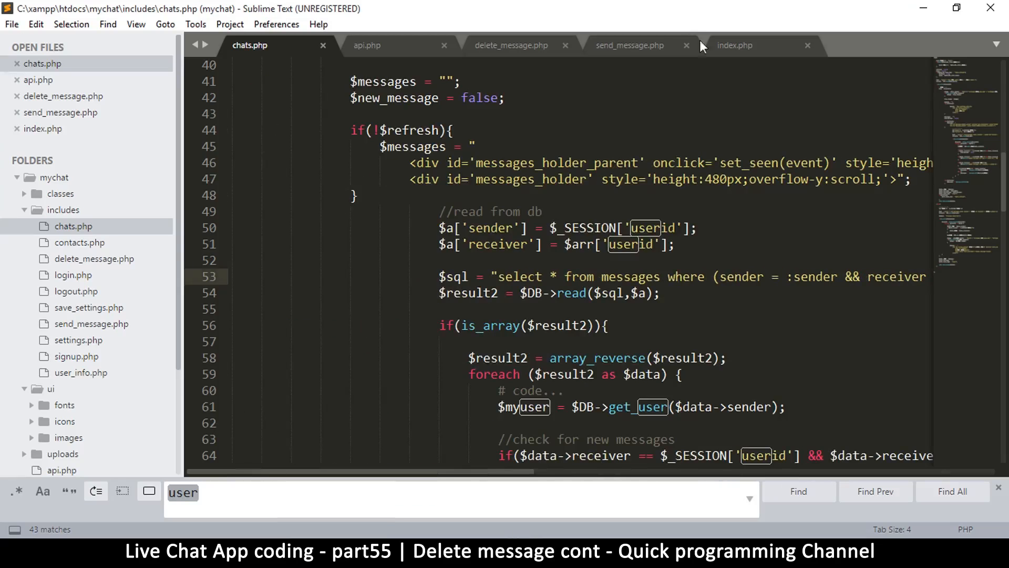
Duplicate the #message_right #trash rule in index.php as #message_left #trash.
{"action": "left_click", "coordinate": [735, 45]}
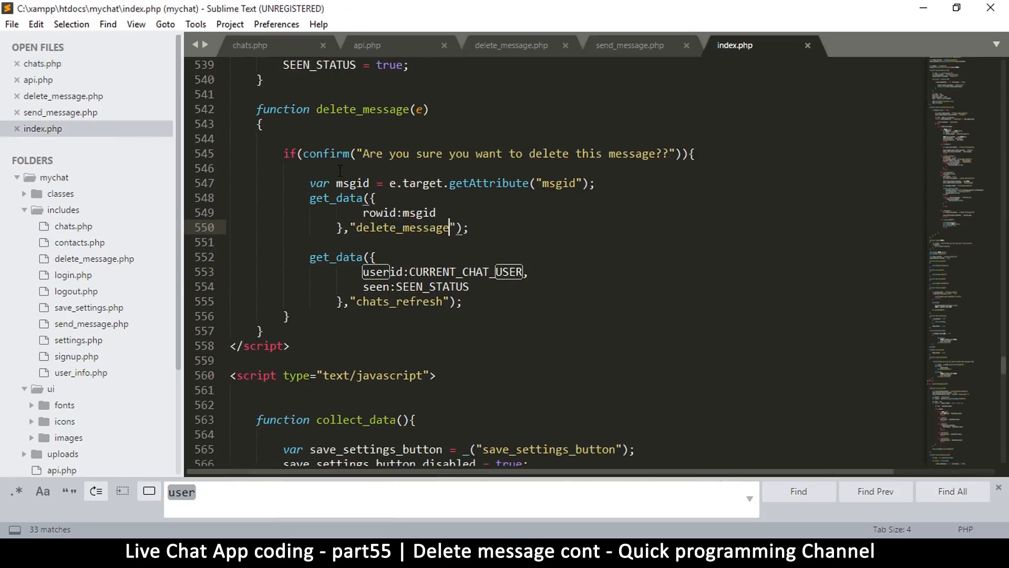
{"action": "scroll", "scroll_direction": "up", "scroll_amount": 3}
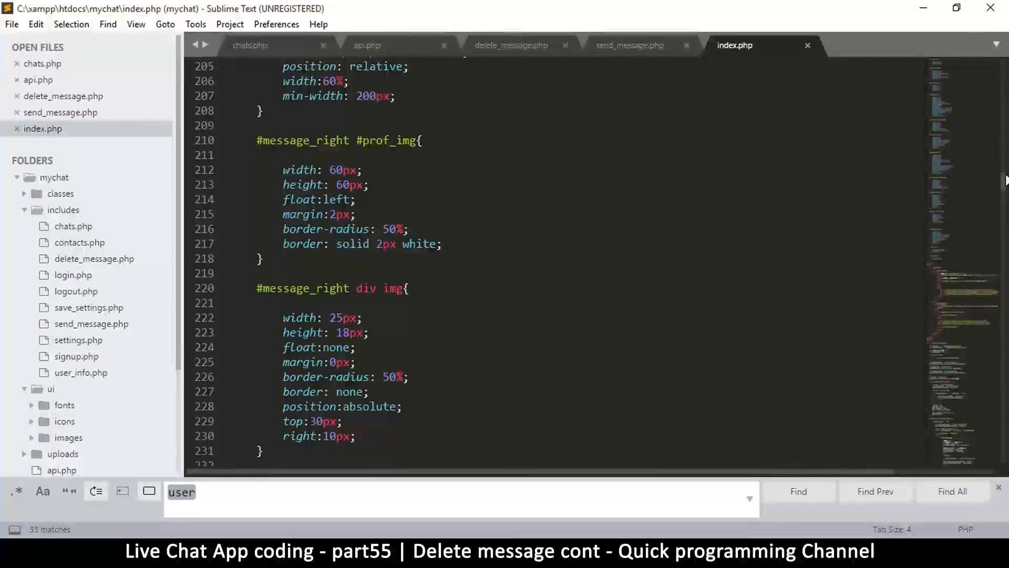
{"action": "scroll", "scroll_direction": "down", "scroll_amount": 3}
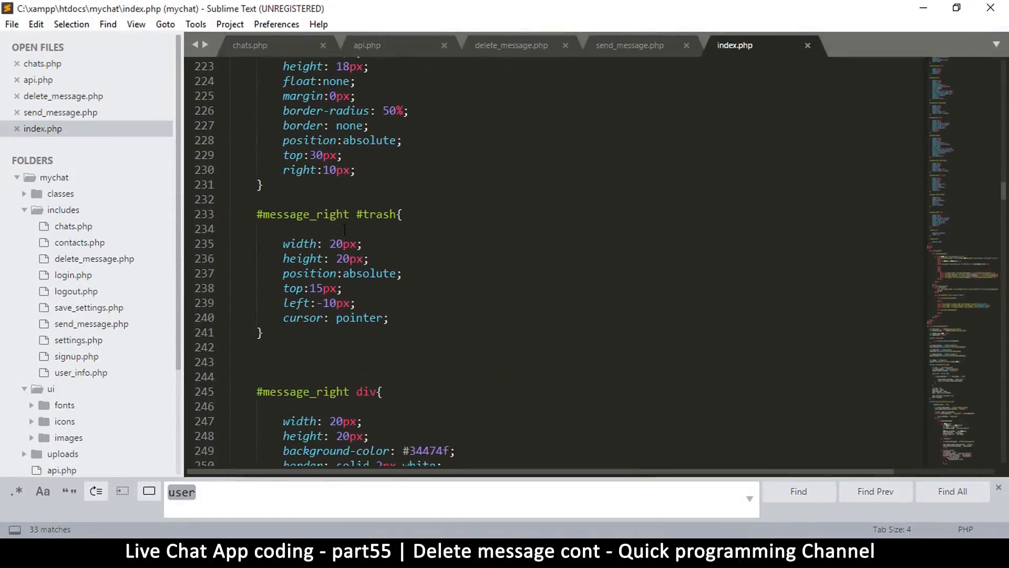
{"action": "scroll", "scroll_direction": "down", "scroll_amount": 3}
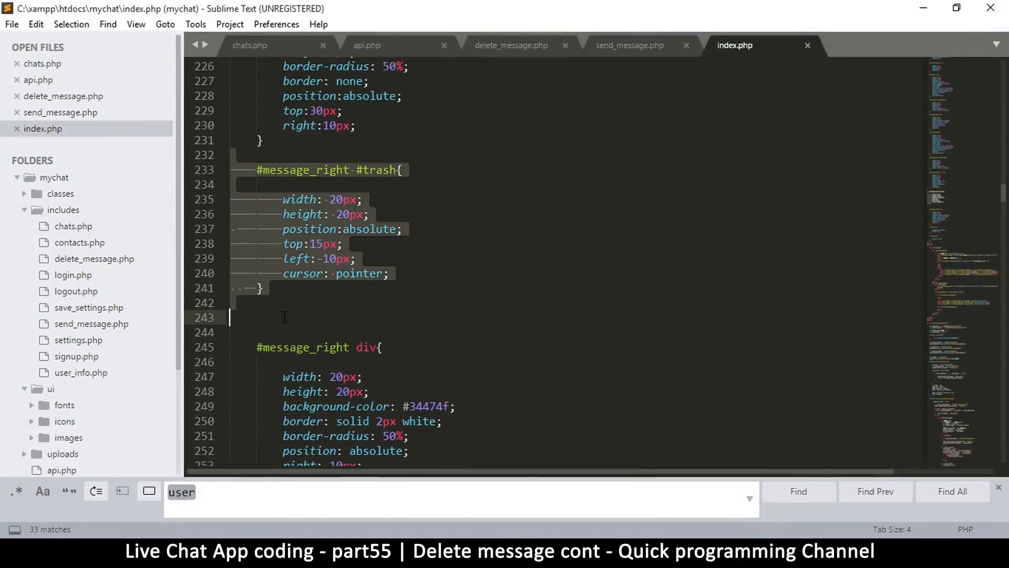
{"action": "left_click", "coordinate": [265, 318]}
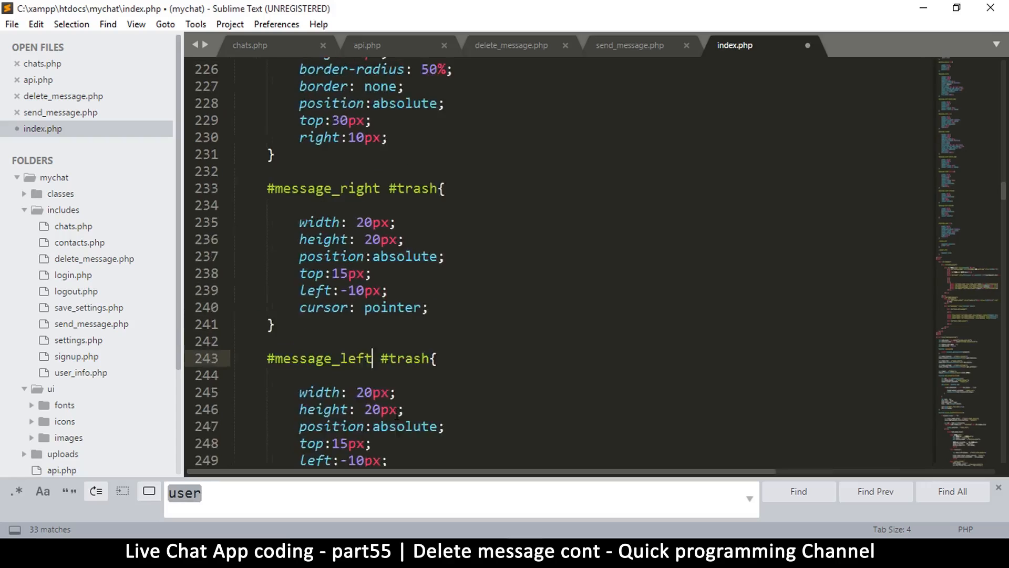
Change the new rule's offset from left:-10px to right:10px and save index.php.
{"action": "scroll", "scroll_direction": "down", "scroll_amount": 3}
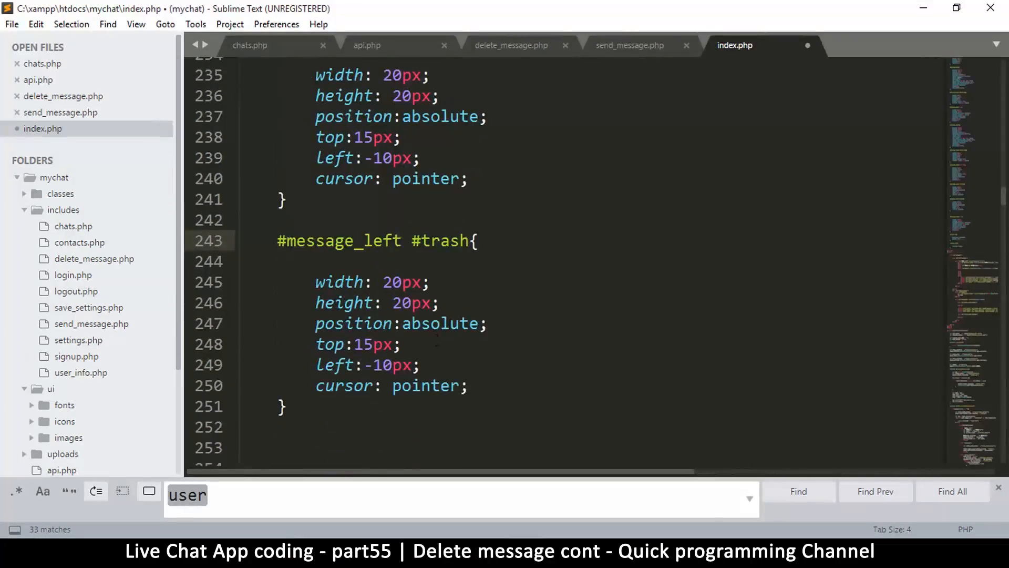
{"action": "left_click", "coordinate": [335, 365]}
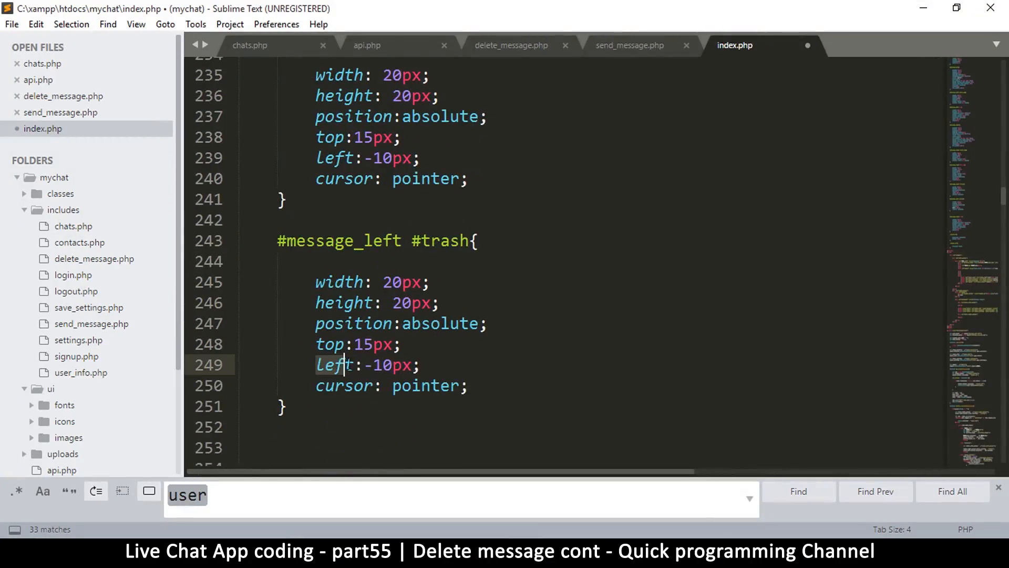
{"action": "type", "text": "righ"}
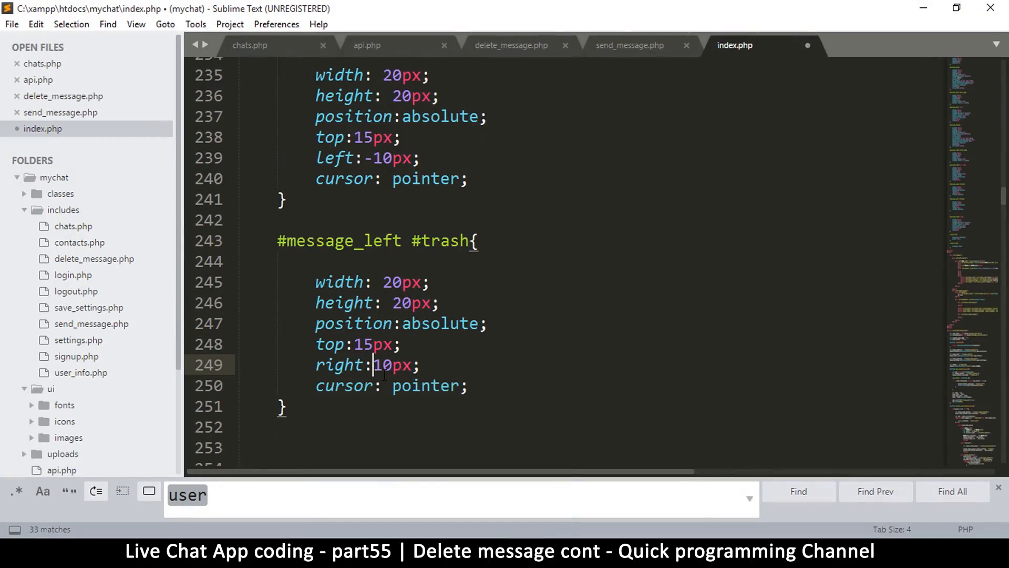
{"action": "key", "text": "ctrl+s"}
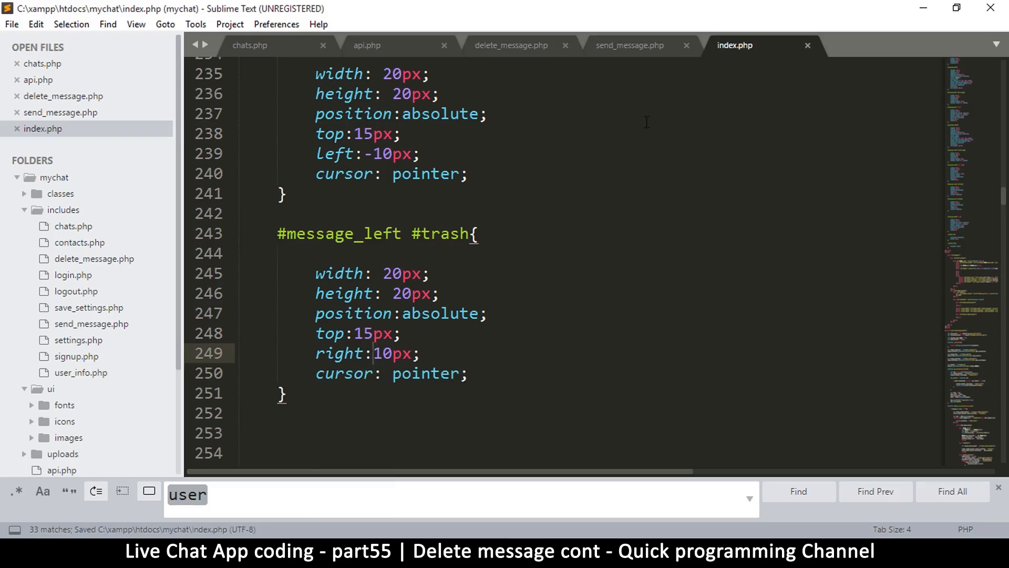
{"action": "left_click", "coordinate": [368, 45]}
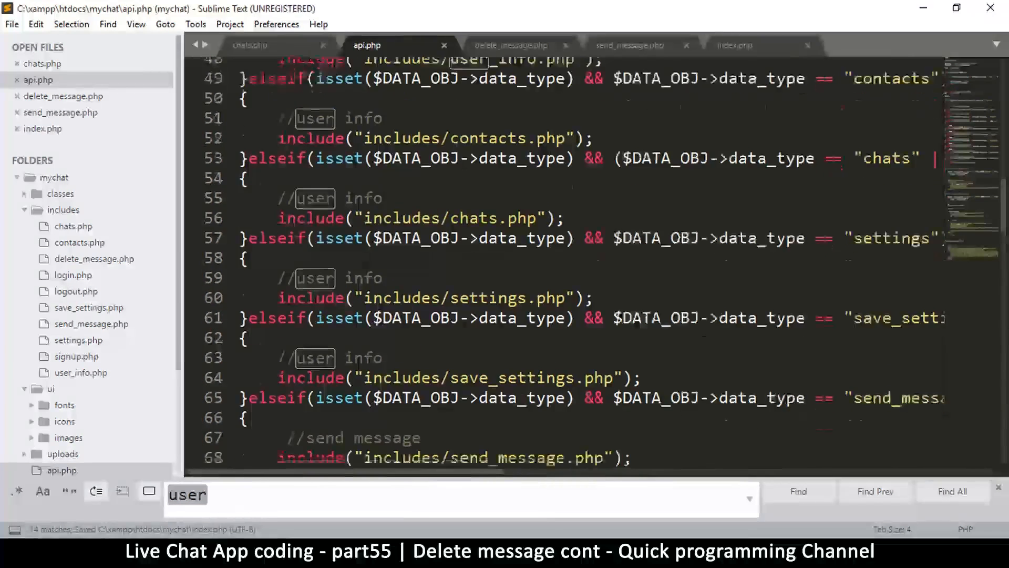
{"action": "scroll", "scroll_direction": "down", "scroll_amount": 3}
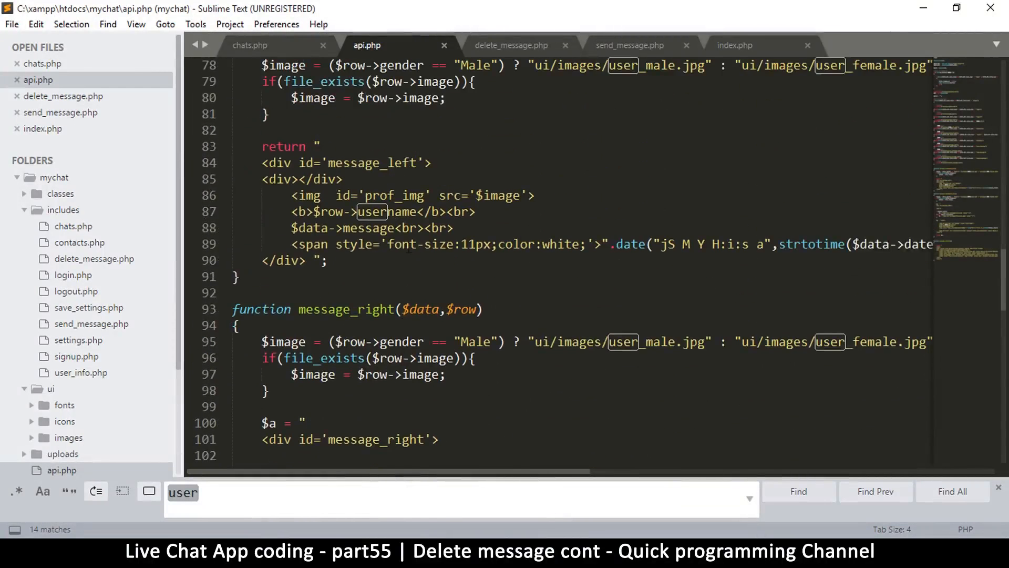
Copy the trash <img> calling delete_message(event) from message_right into message_left in api.php.
{"action": "scroll", "scroll_direction": "down", "scroll_amount": 3}
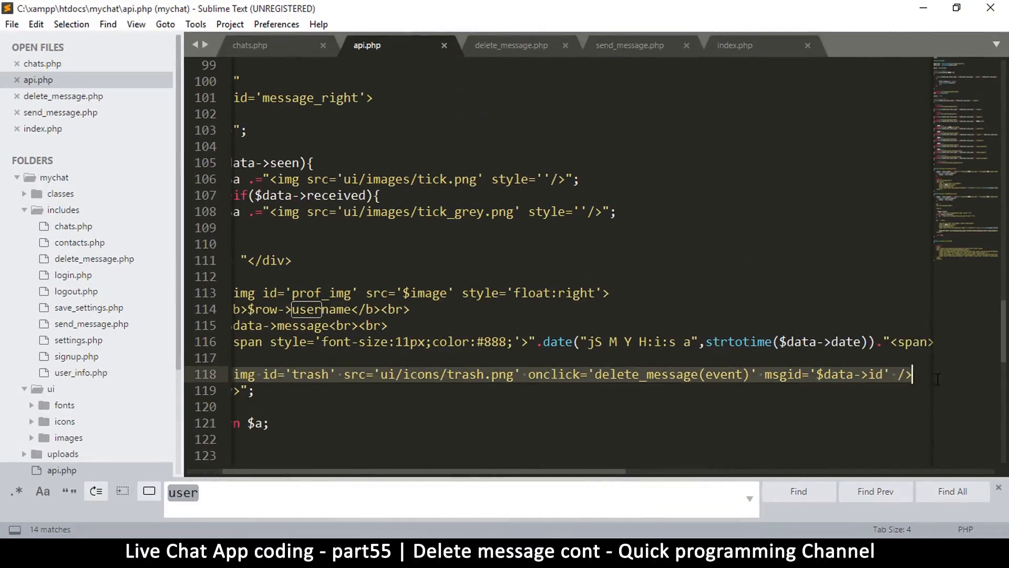
{"action": "key", "text": "ctrl+c"}
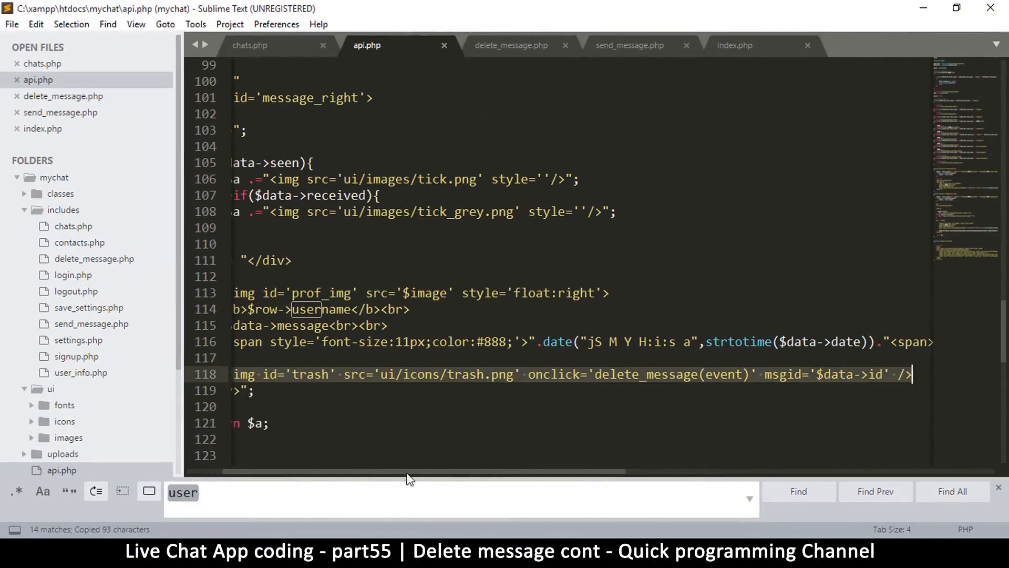
{"action": "scroll", "scroll_direction": "up", "scroll_amount": 3}
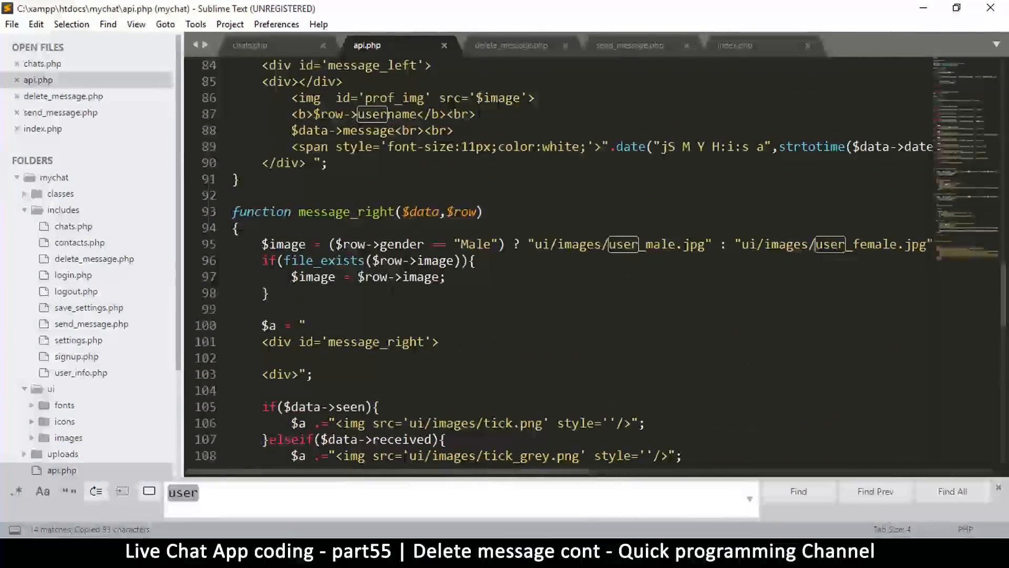
{"action": "scroll", "scroll_direction": "up", "scroll_amount": 3}
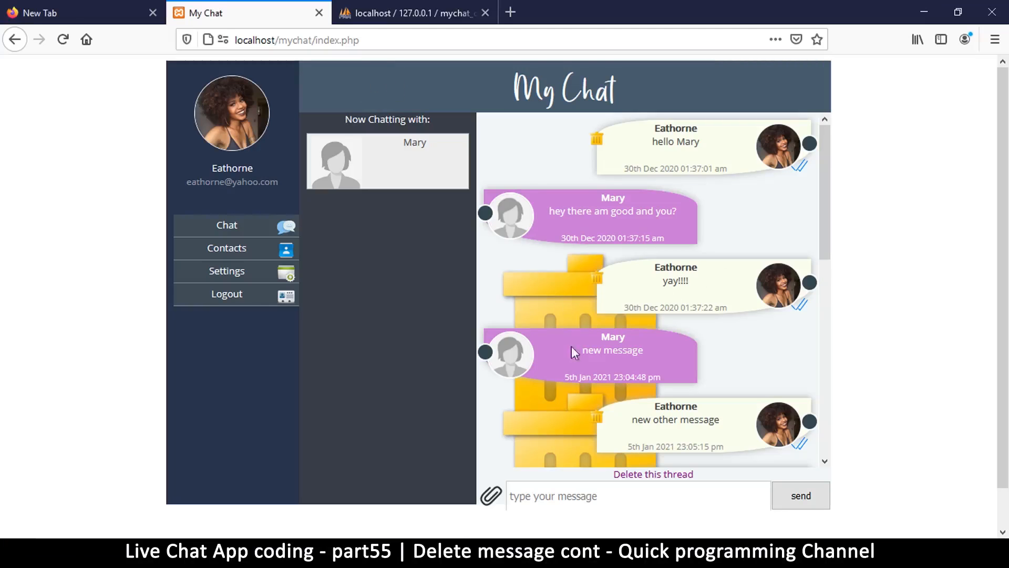
{"action": "mouse_move", "coordinate": [582, 374]}
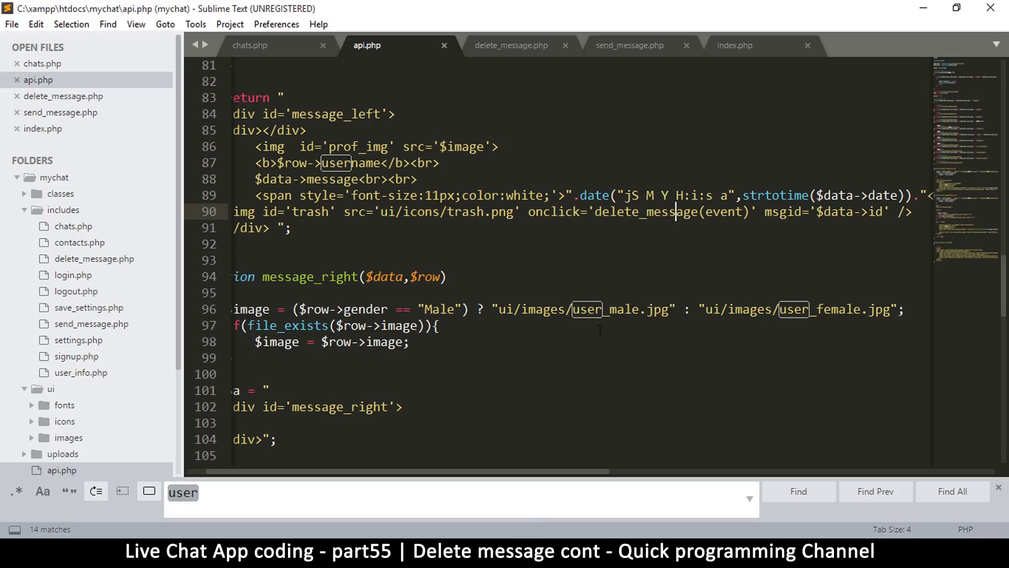
{"action": "scroll", "scroll_direction": "down", "scroll_amount": 3}
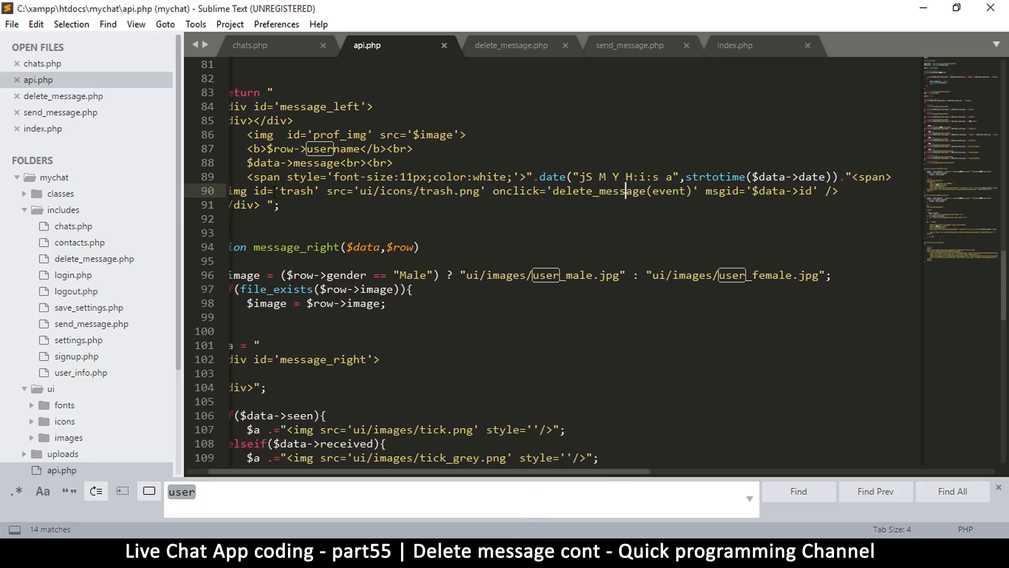
{"action": "mouse_move", "coordinate": [346, 480]}
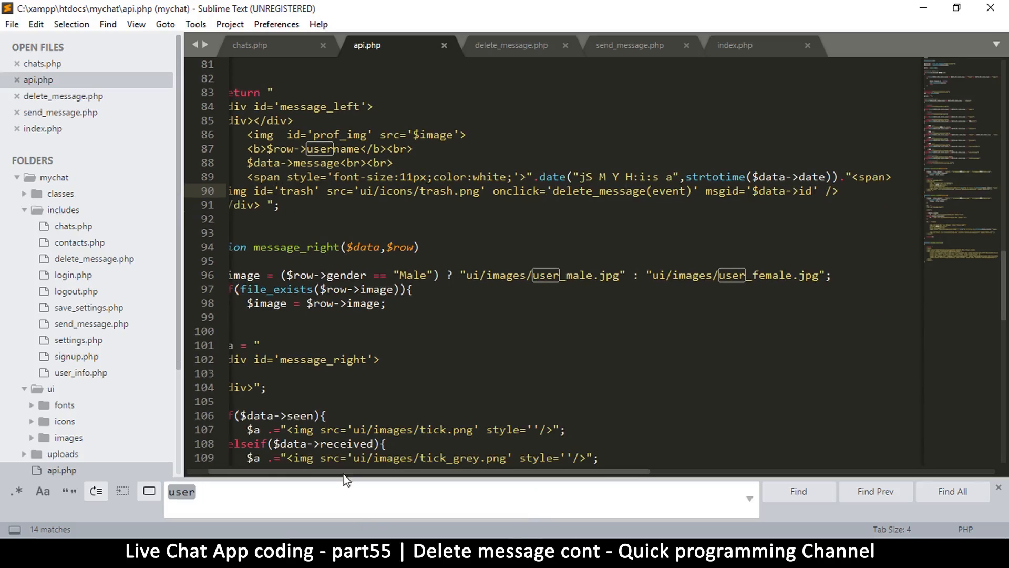
{"action": "scroll", "scroll_direction": "up", "scroll_amount": 3}
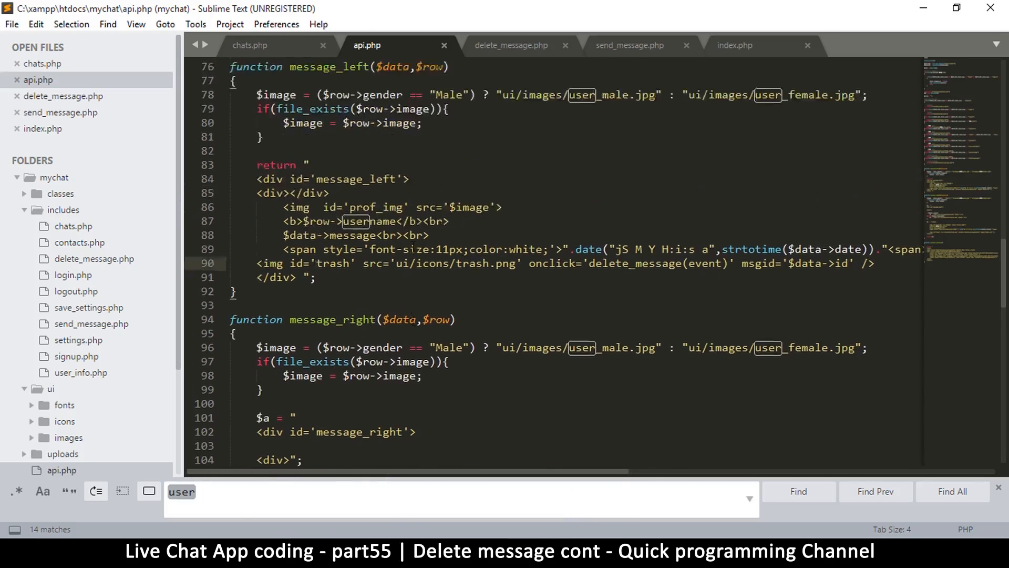
{"action": "scroll", "scroll_direction": "up", "scroll_amount": 3}
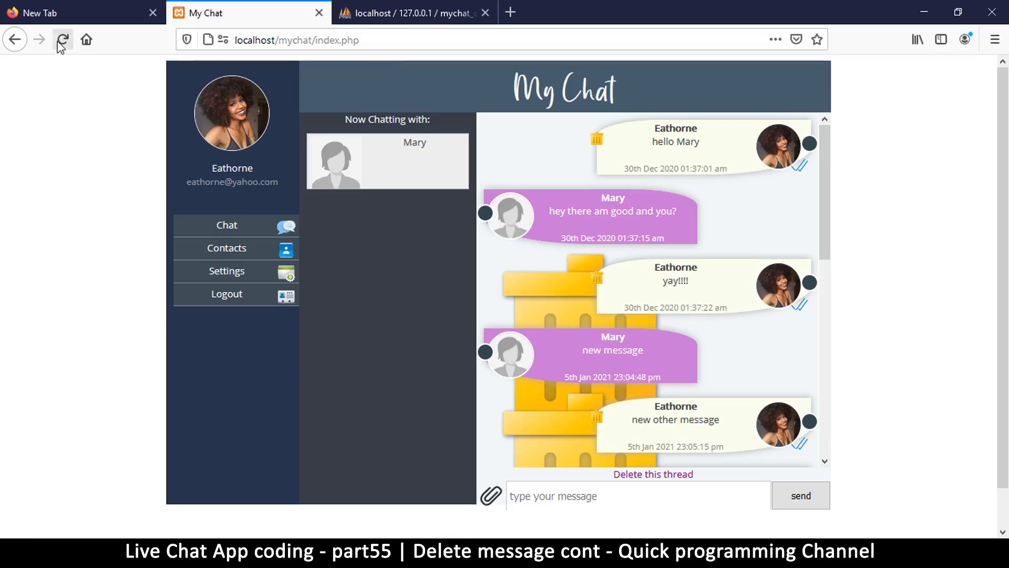
Reload My Chat so Mary's bubbles show trash icons, resaving index.php.
{"action": "left_click", "coordinate": [62, 39]}
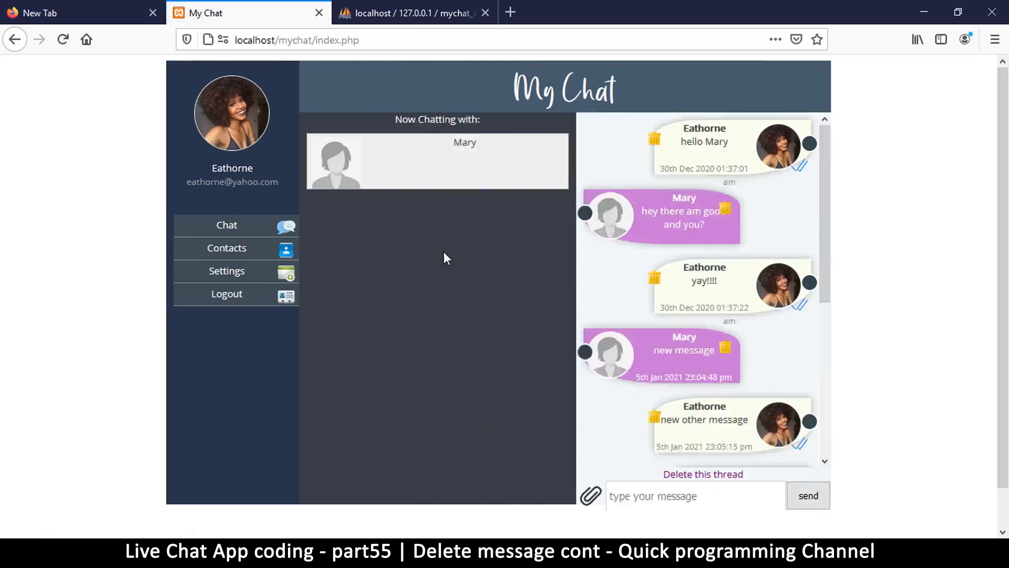
{"action": "scroll", "scroll_direction": "down", "scroll_amount": 3}
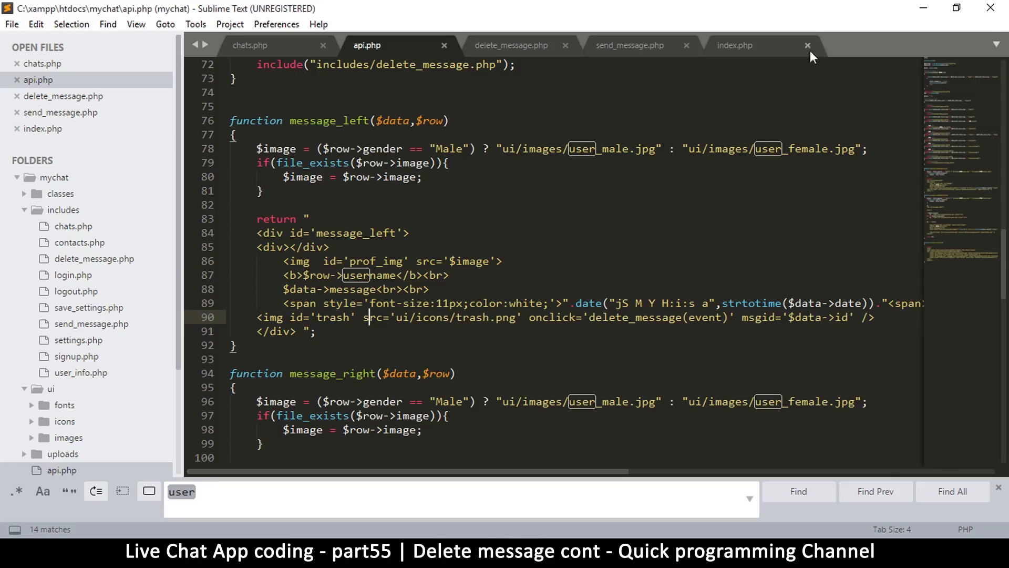
{"action": "left_click", "coordinate": [734, 45]}
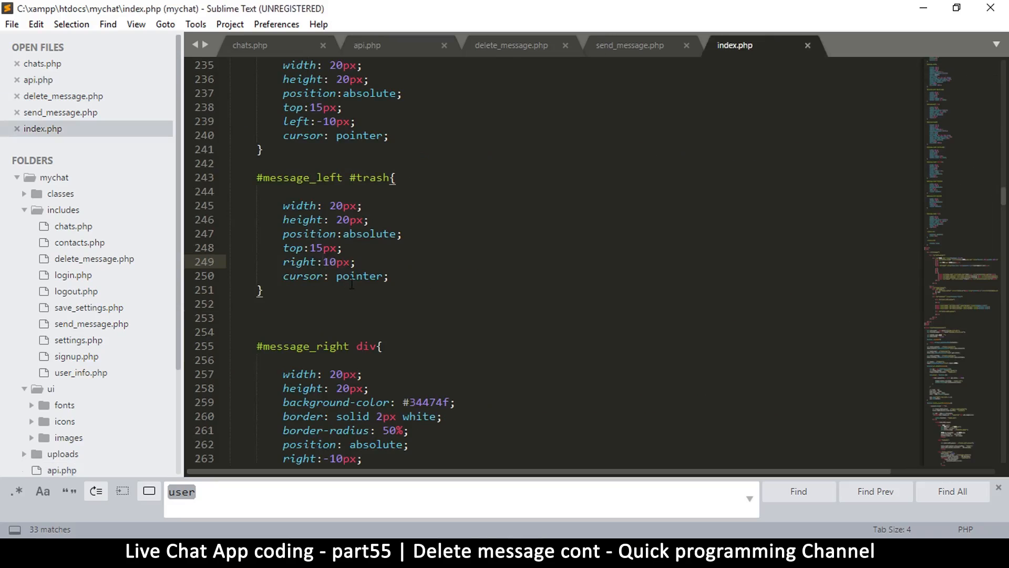
{"action": "key", "text": "ctrl+s"}
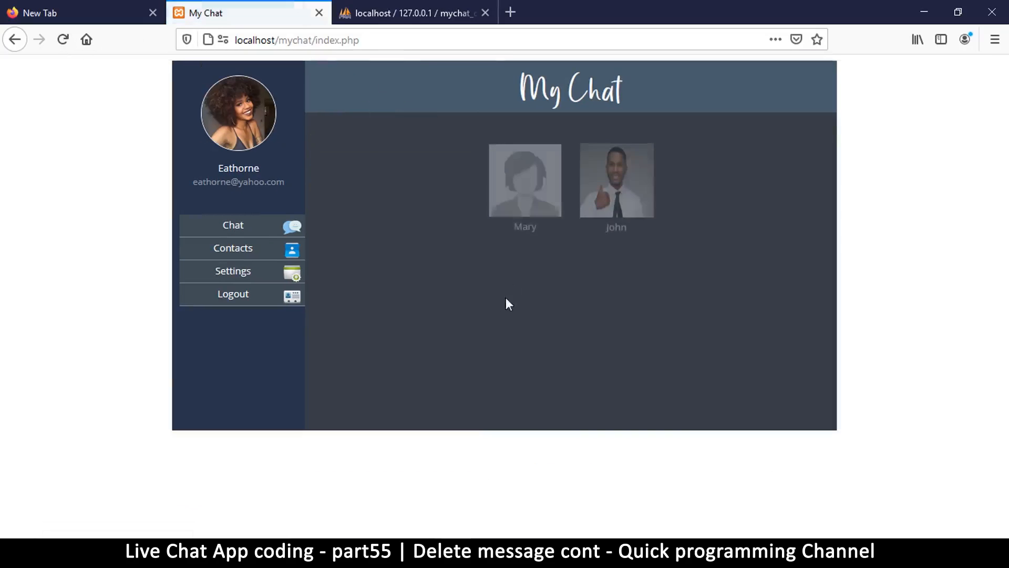
Delete Mary's 'hey there am good and you?' message from the thread, confirming the prompt.
{"action": "left_click", "coordinate": [526, 180]}
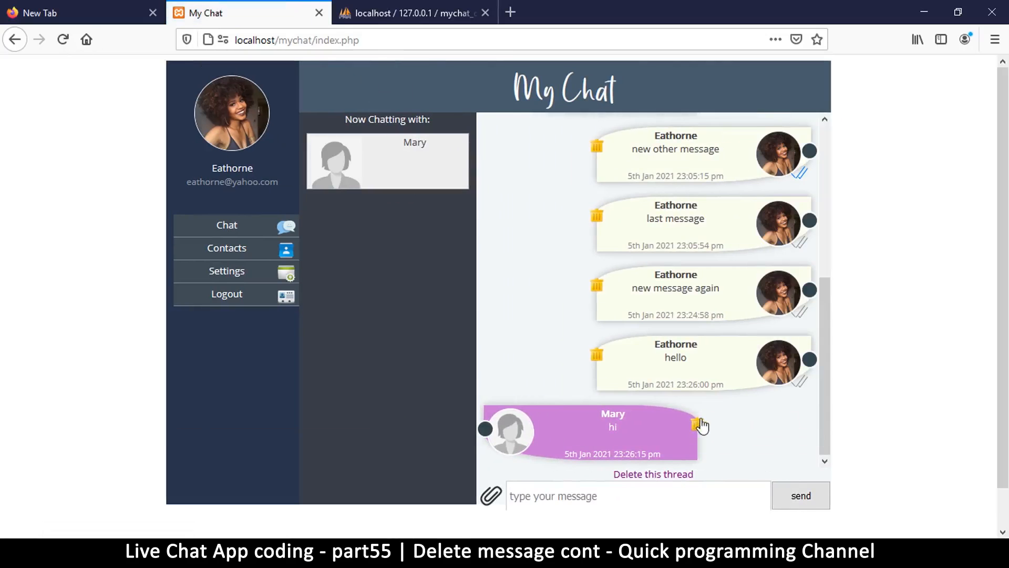
{"action": "mouse_move", "coordinate": [722, 386]}
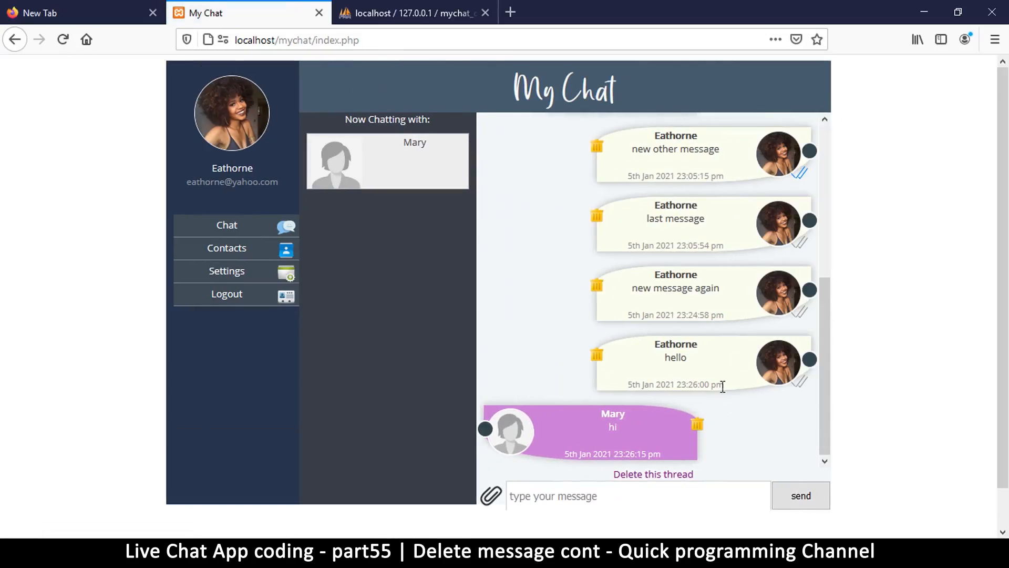
{"action": "scroll", "scroll_direction": "up", "scroll_amount": 3}
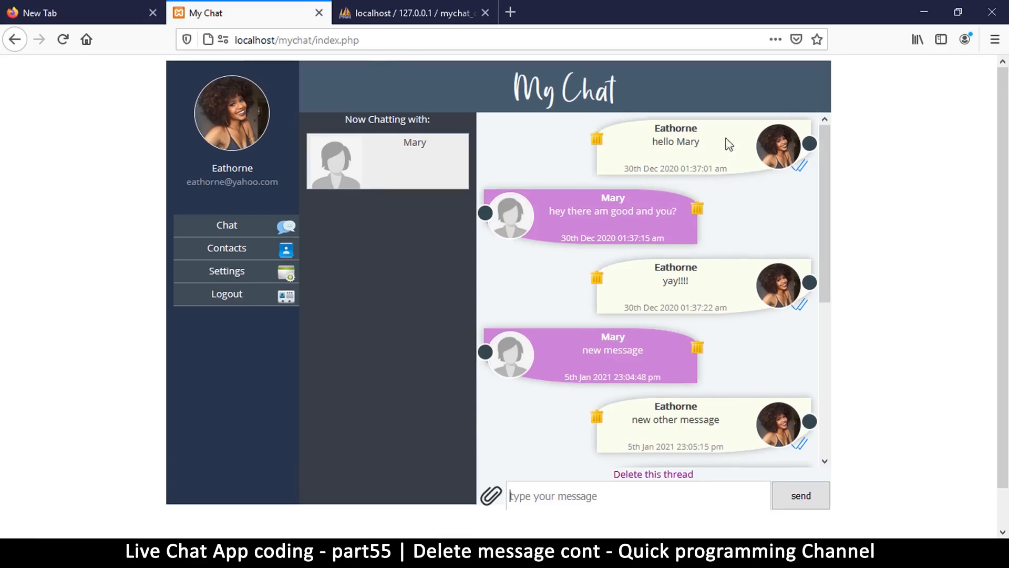
{"action": "mouse_move", "coordinate": [703, 213]}
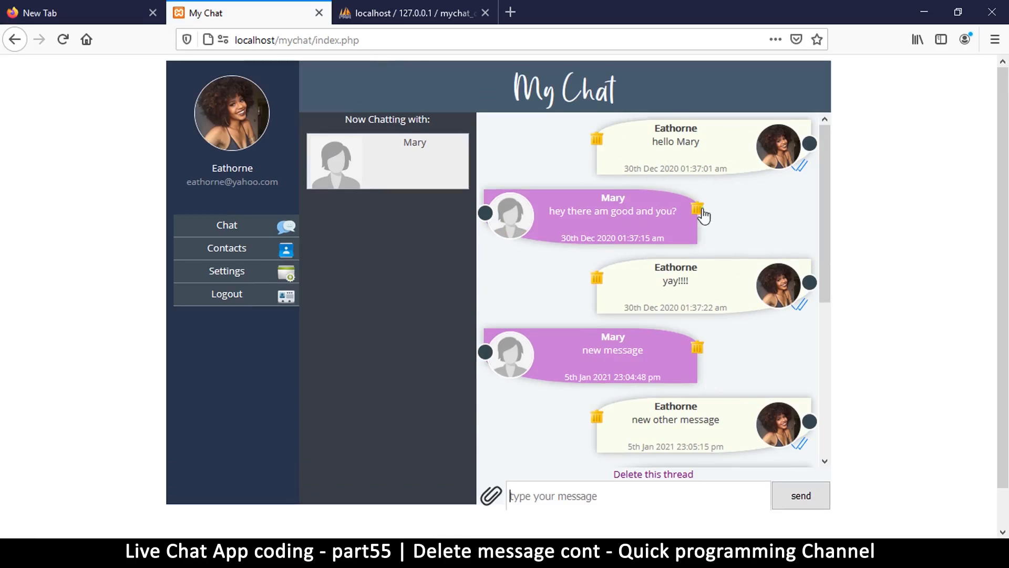
{"action": "mouse_move", "coordinate": [712, 297]}
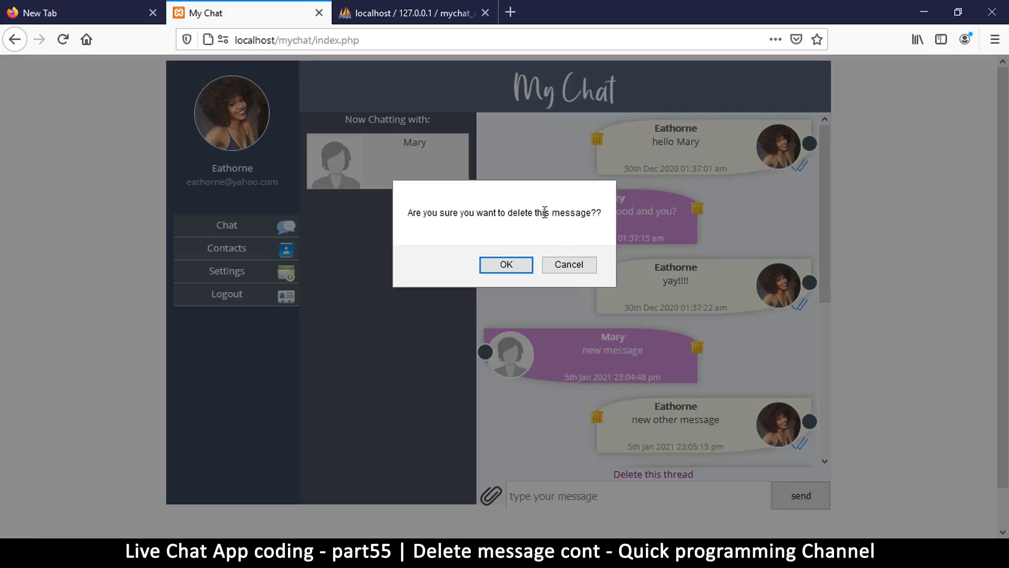
{"action": "left_click", "coordinate": [505, 265]}
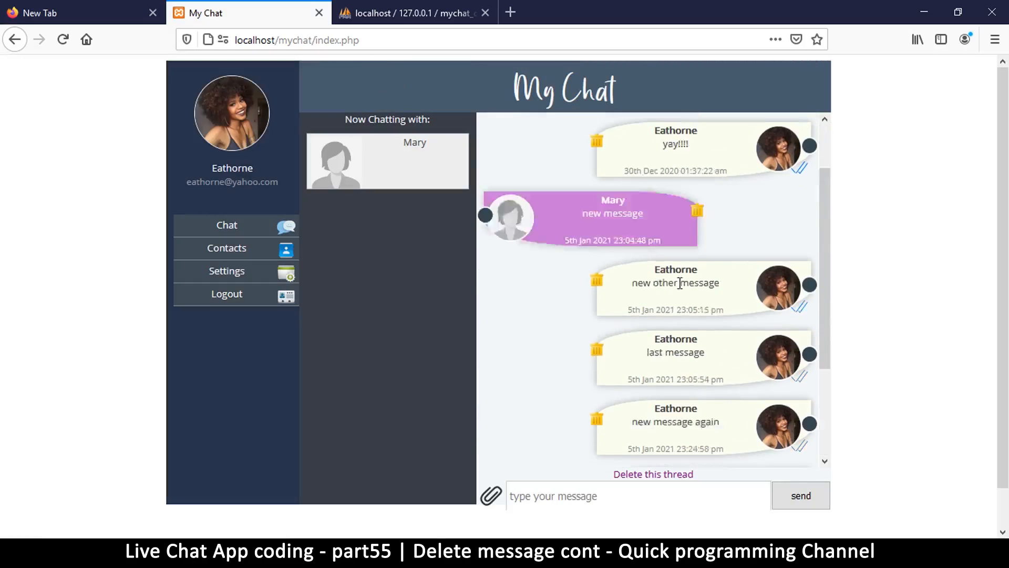
{"action": "scroll", "scroll_direction": "down", "scroll_amount": 3}
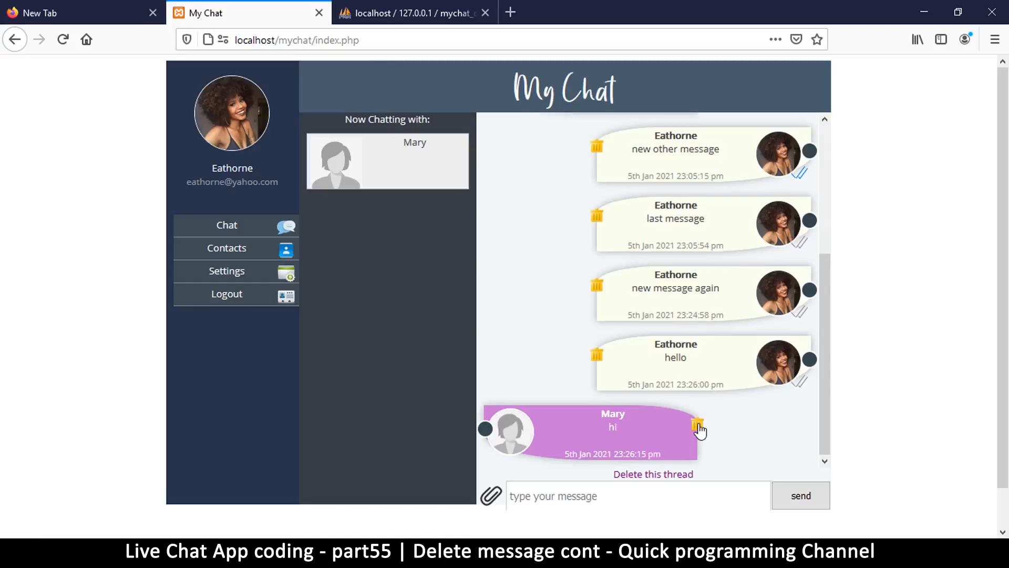
{"action": "left_click", "coordinate": [697, 426]}
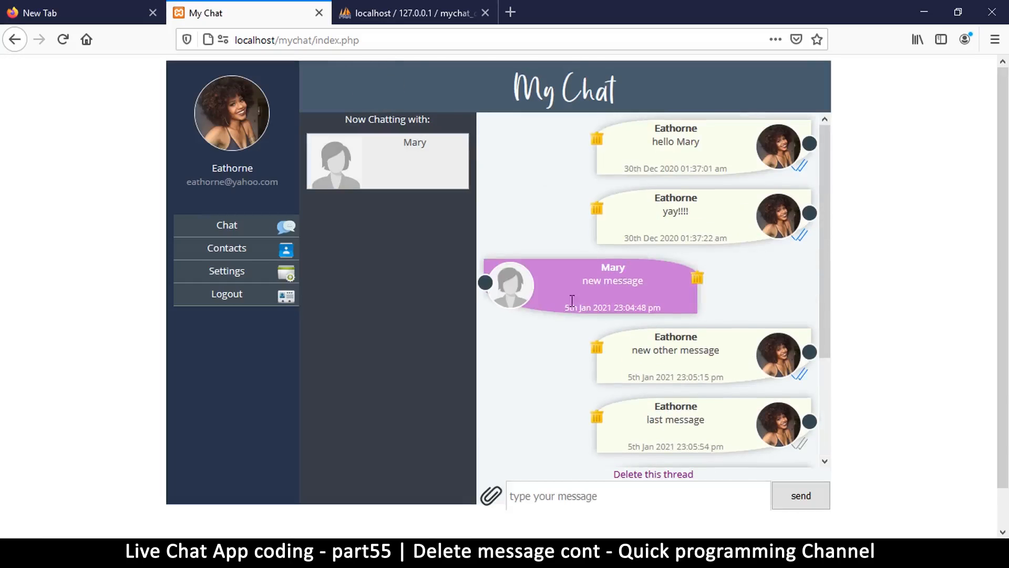
{"action": "left_click", "coordinate": [415, 13]}
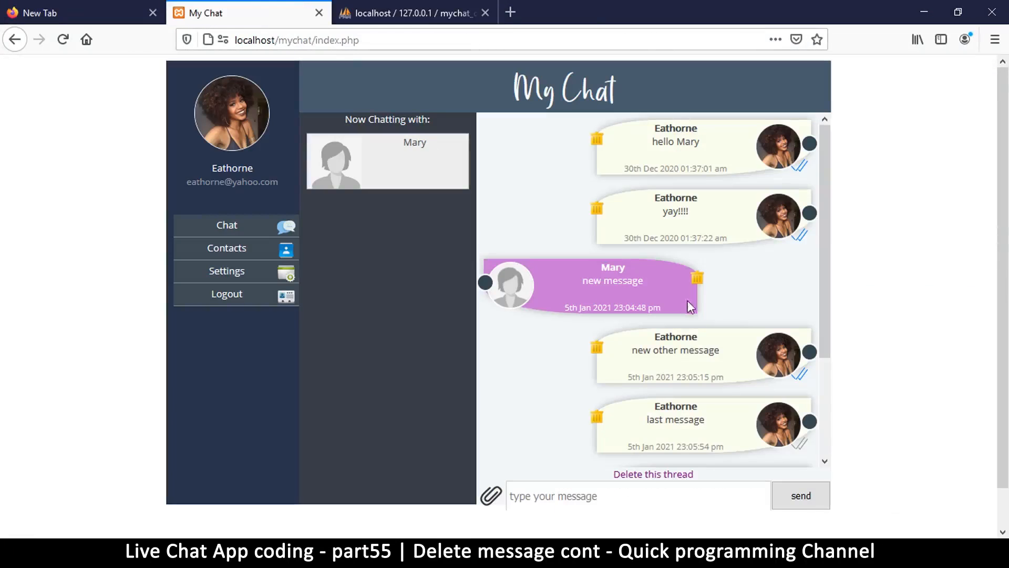
{"action": "mouse_move", "coordinate": [587, 478]}
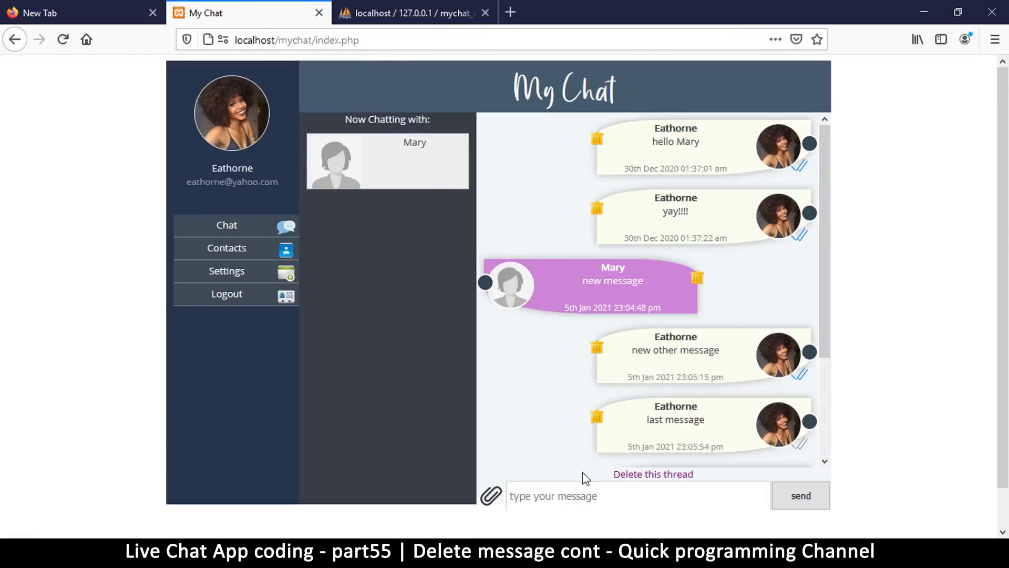
{"action": "left_click", "coordinate": [227, 293]}
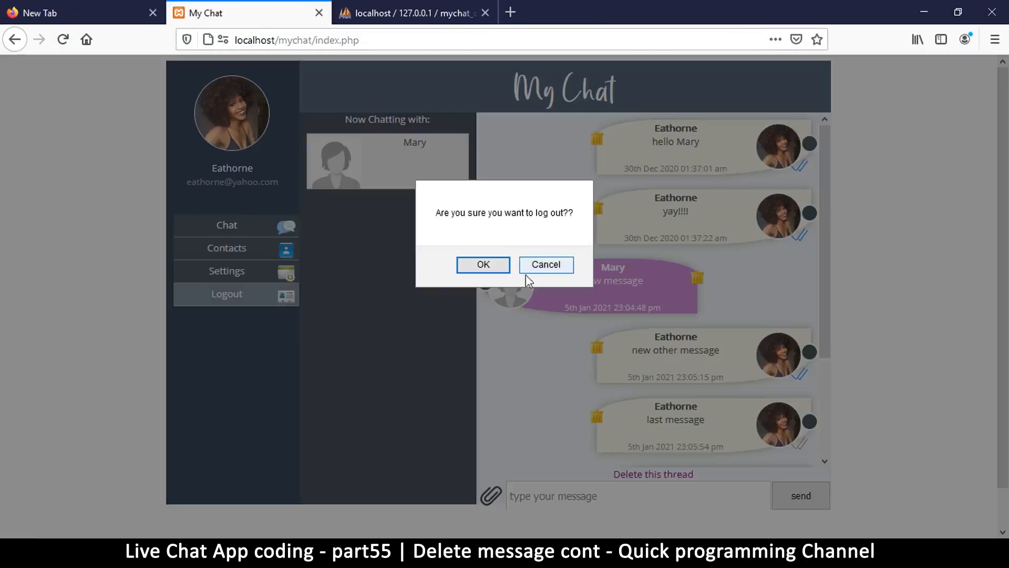
Log out, sign in with Mary's saved address declining to save, and view her thread with Eathorne.
{"action": "left_click", "coordinate": [482, 265]}
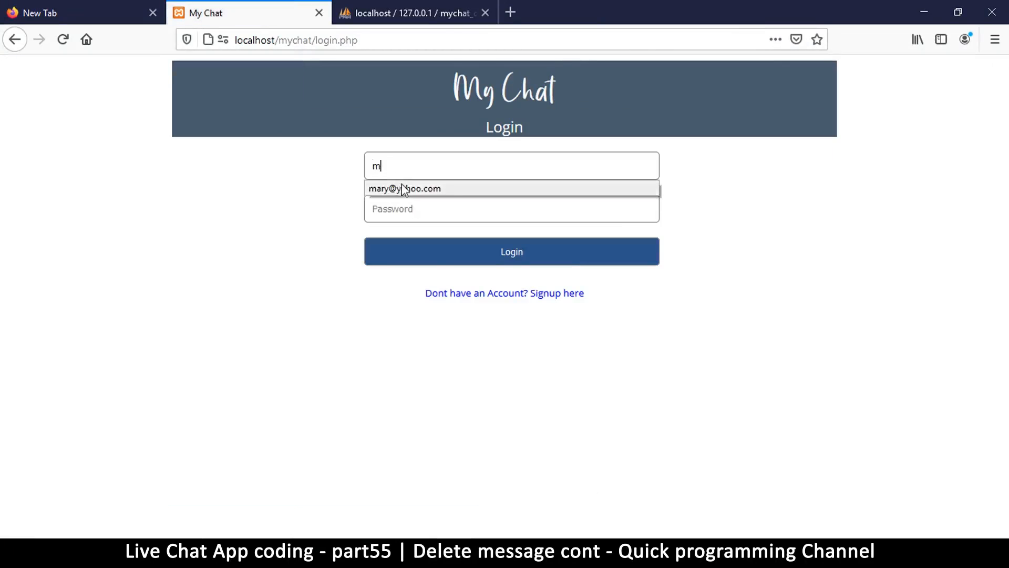
{"action": "left_click", "coordinate": [404, 188]}
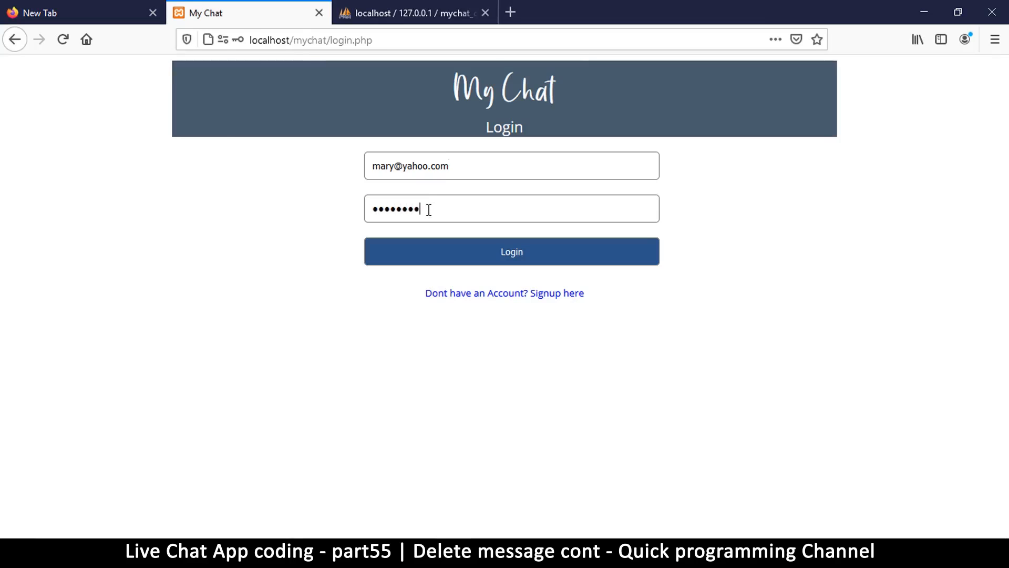
{"action": "left_click", "coordinate": [511, 252]}
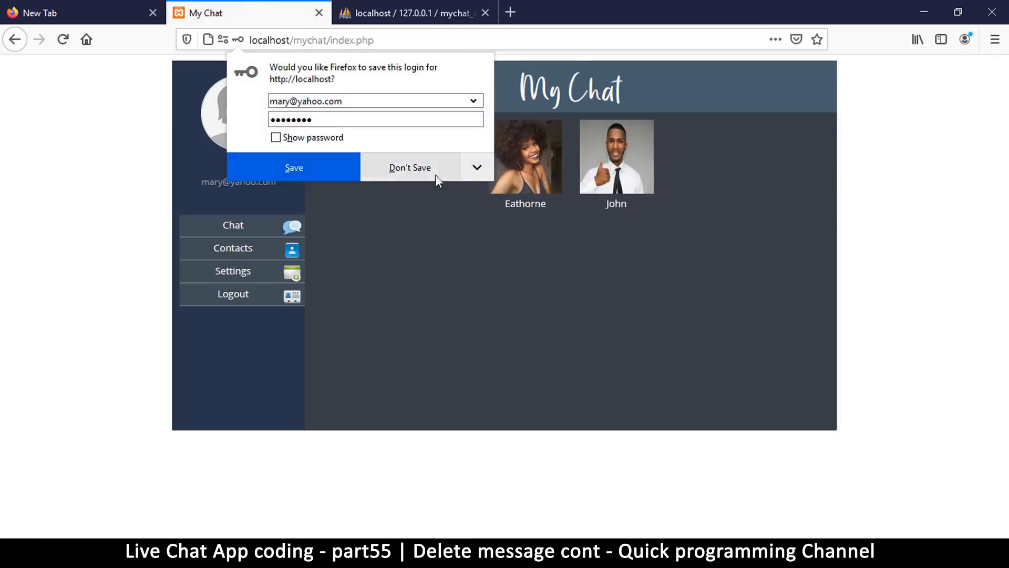
{"action": "left_click", "coordinate": [409, 168]}
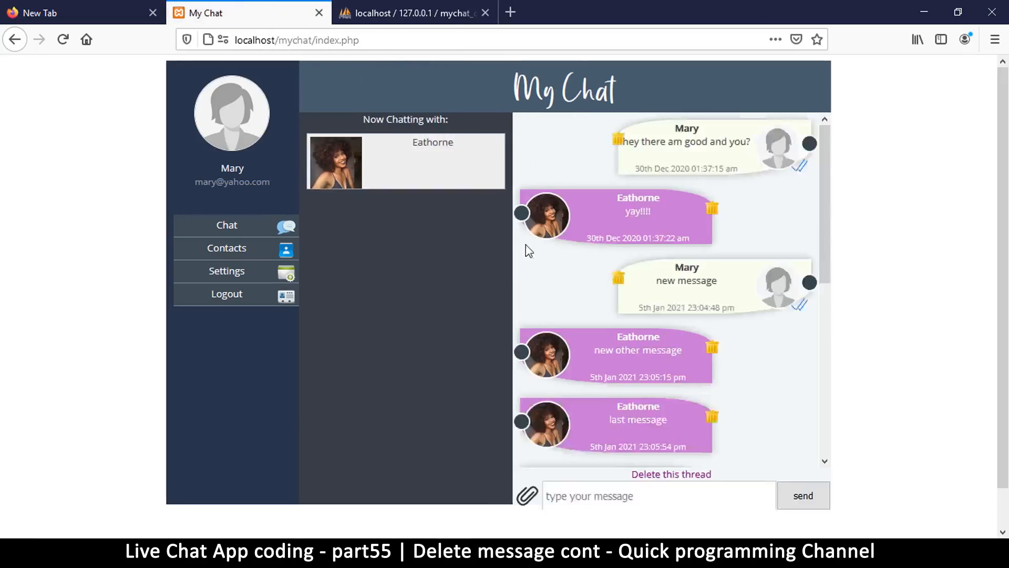
{"action": "scroll", "scroll_direction": "down", "scroll_amount": 3}
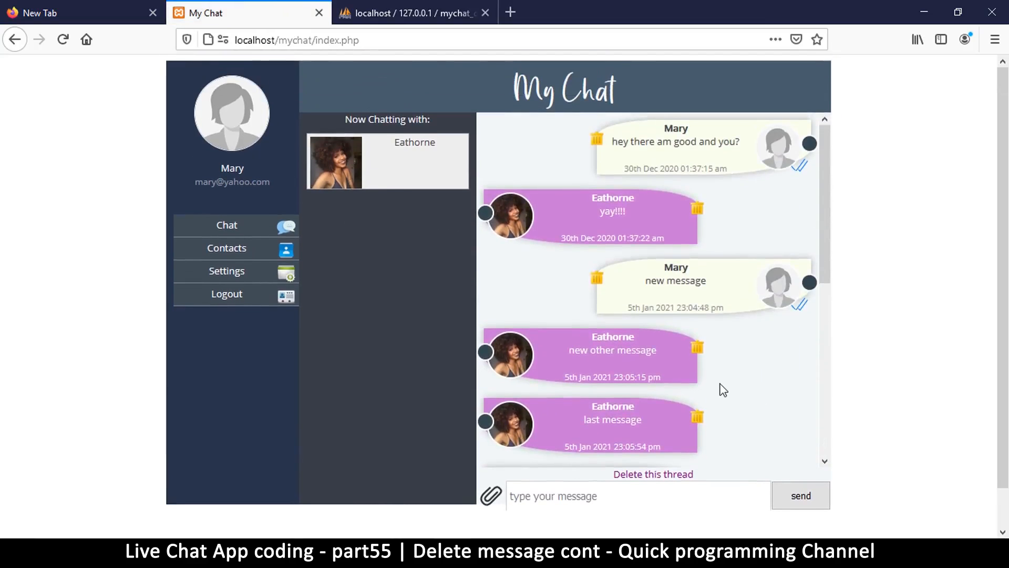
{"action": "left_click", "coordinate": [416, 13]}
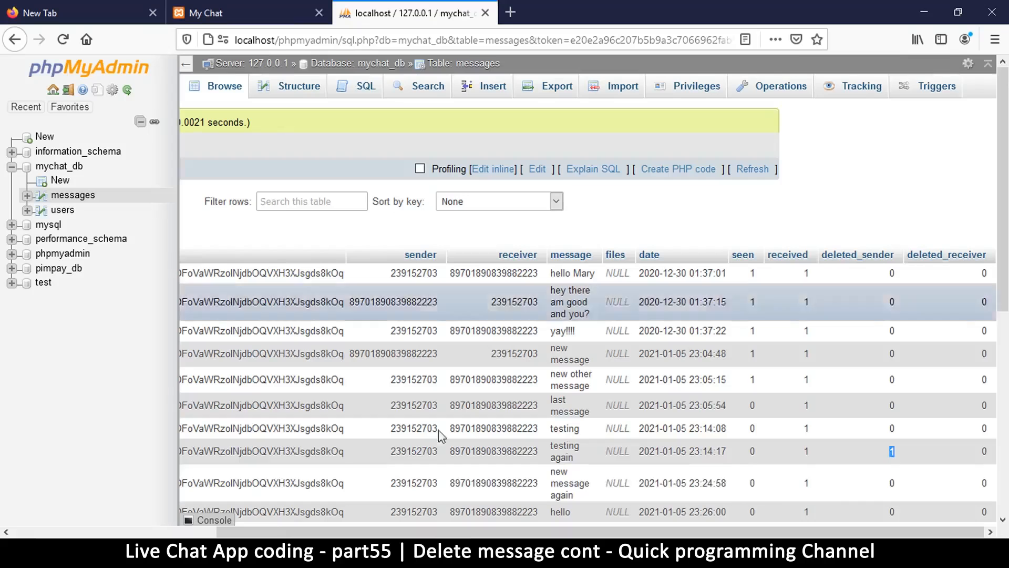
Refresh the messages table to show the 'testing' deleted_sender and 'hi' deleted_receiver flags.
{"action": "scroll", "scroll_direction": "down", "scroll_amount": 3}
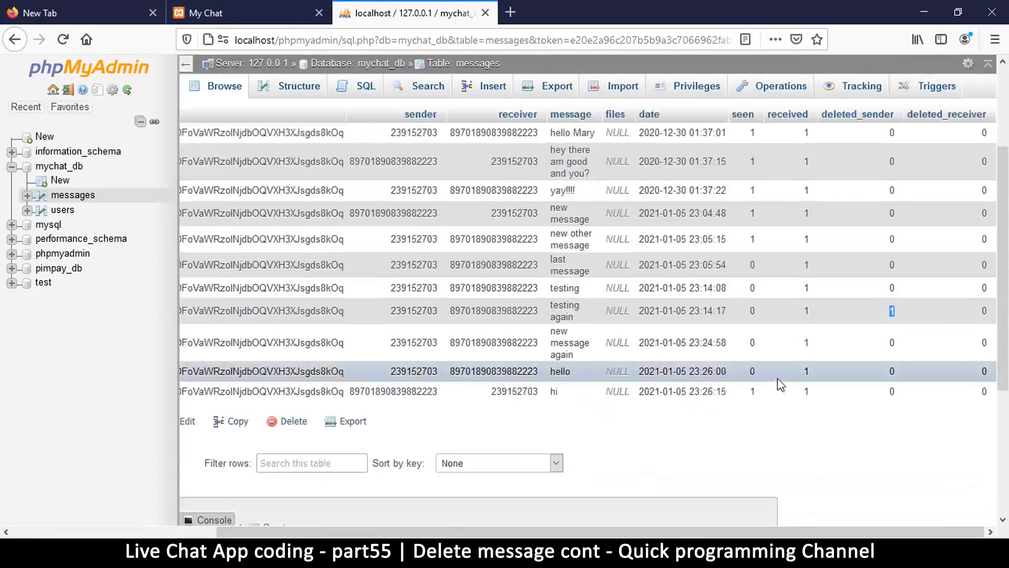
{"action": "left_click", "coordinate": [225, 85]}
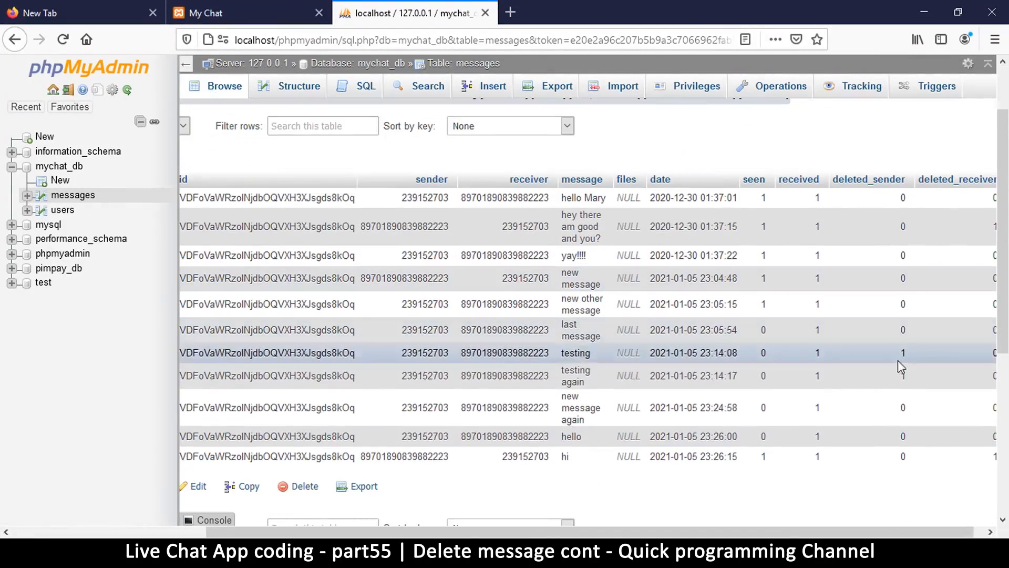
{"action": "mouse_move", "coordinate": [563, 356]}
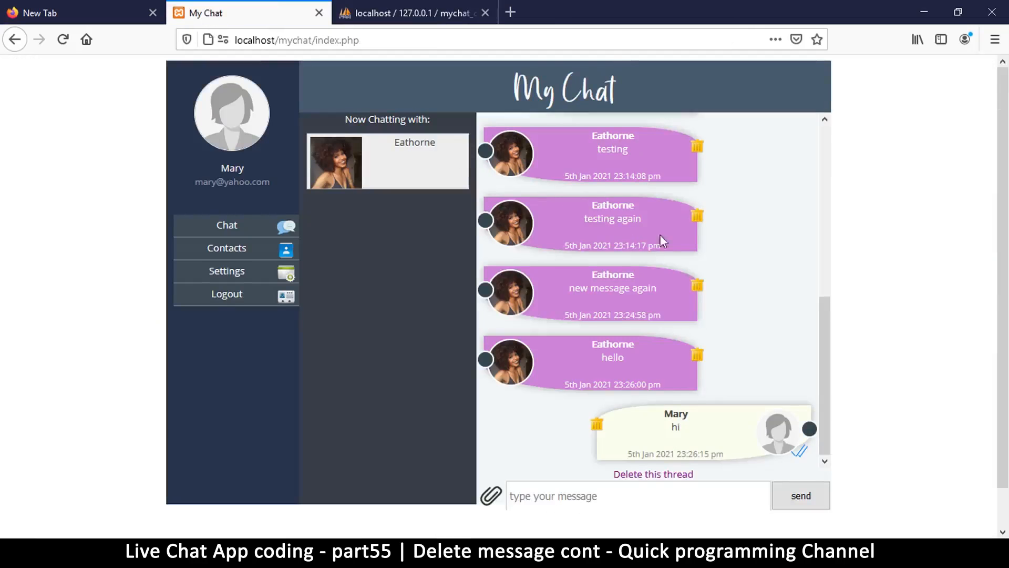
{"action": "scroll", "scroll_direction": "down", "scroll_amount": 3}
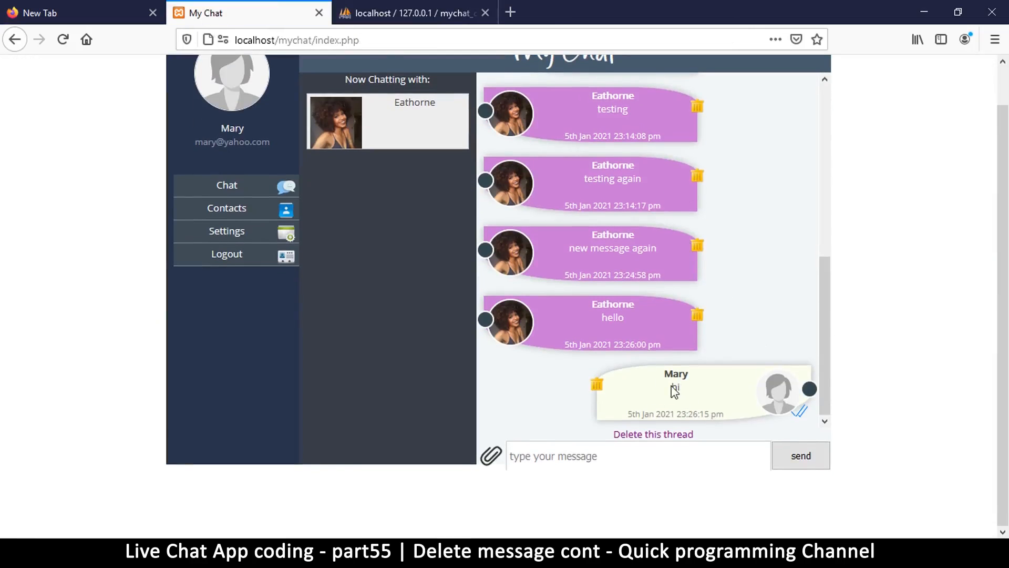
{"action": "scroll", "scroll_direction": "up", "scroll_amount": 3}
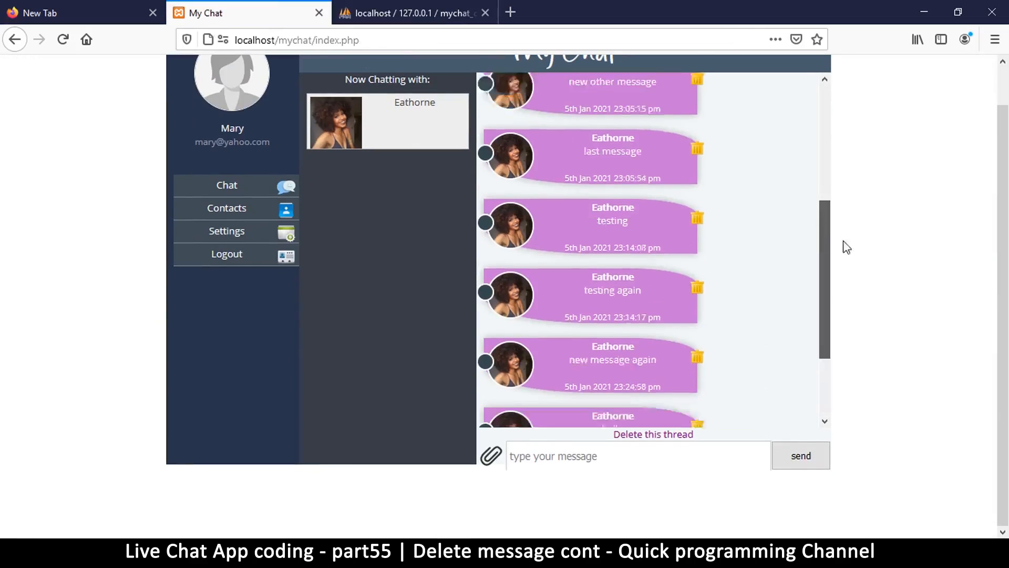
{"action": "scroll", "scroll_direction": "up", "scroll_amount": 3}
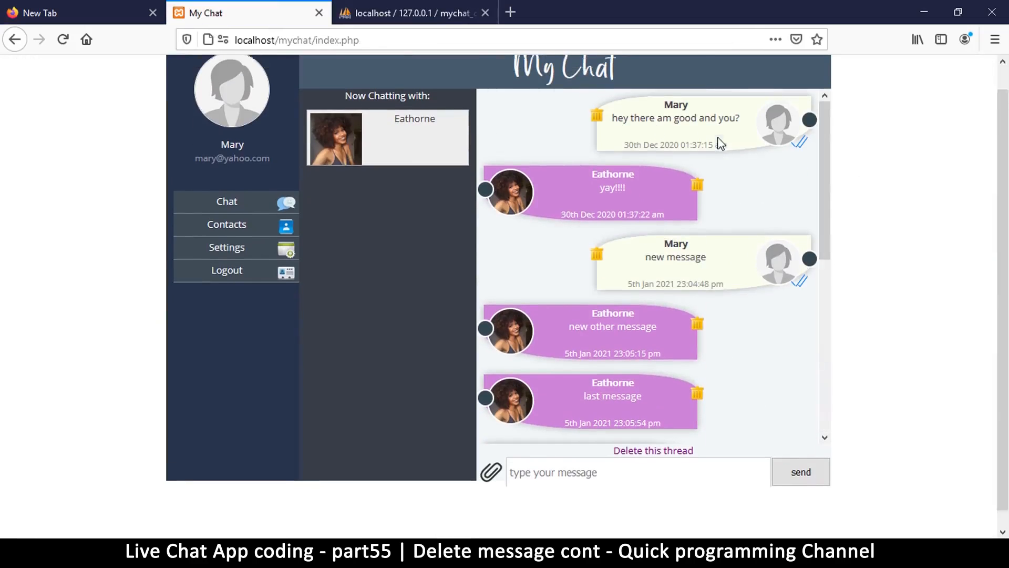
{"action": "scroll", "scroll_direction": "down", "scroll_amount": 3}
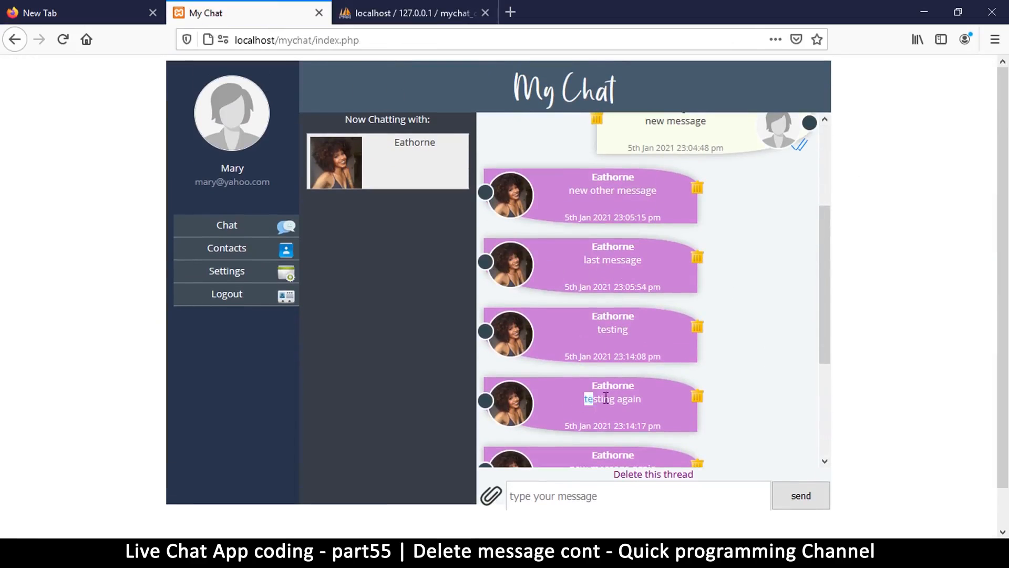
{"action": "double_click", "coordinate": [612, 329]}
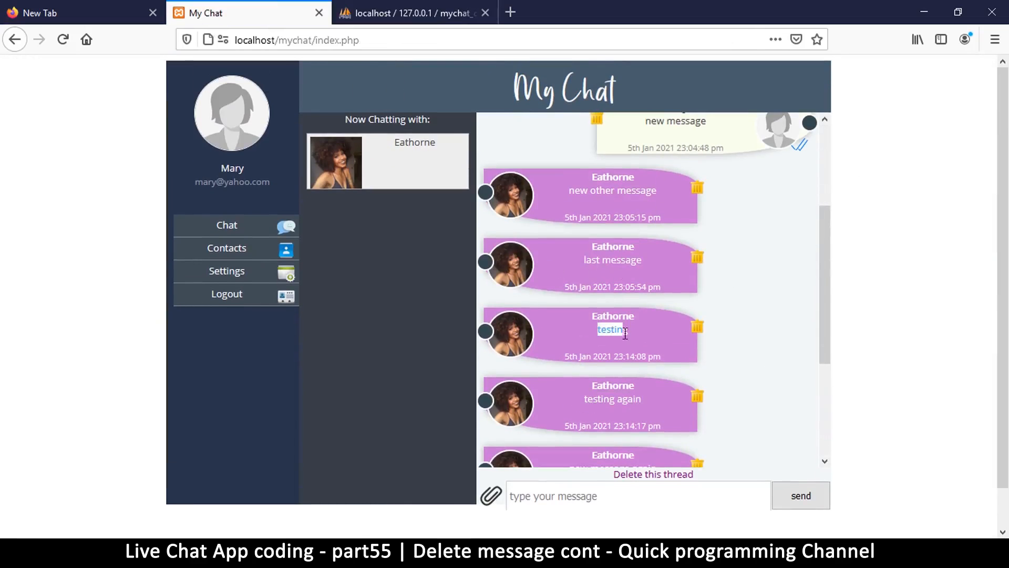
{"action": "scroll", "scroll_direction": "down", "scroll_amount": 3}
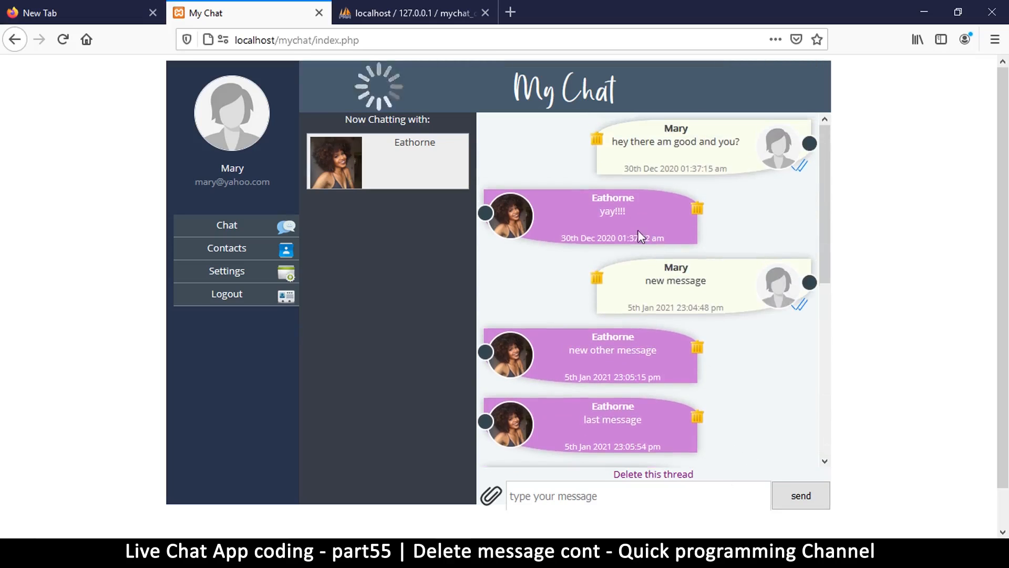
{"action": "scroll", "scroll_direction": "down", "scroll_amount": 3}
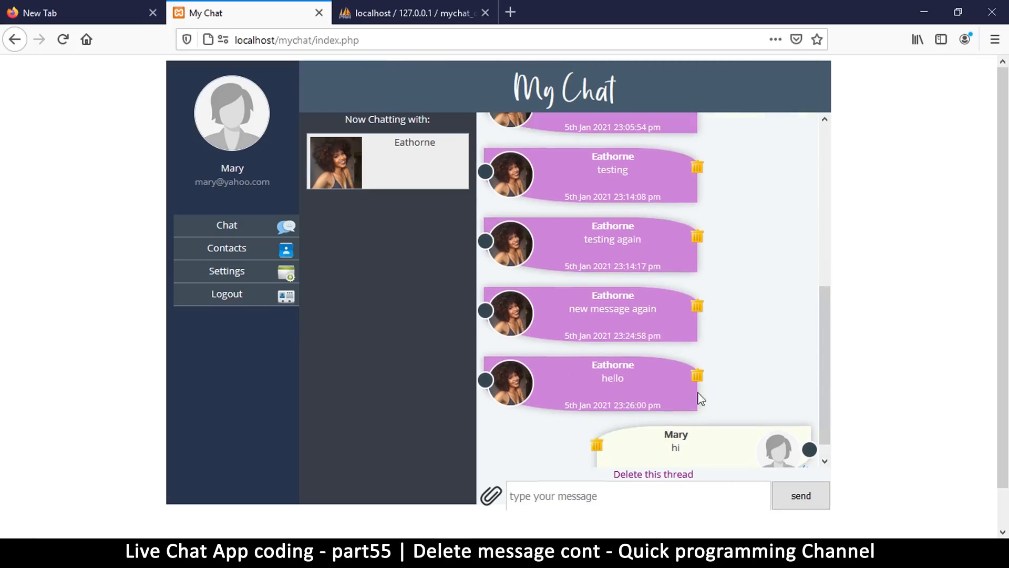
{"action": "mouse_move", "coordinate": [628, 173]}
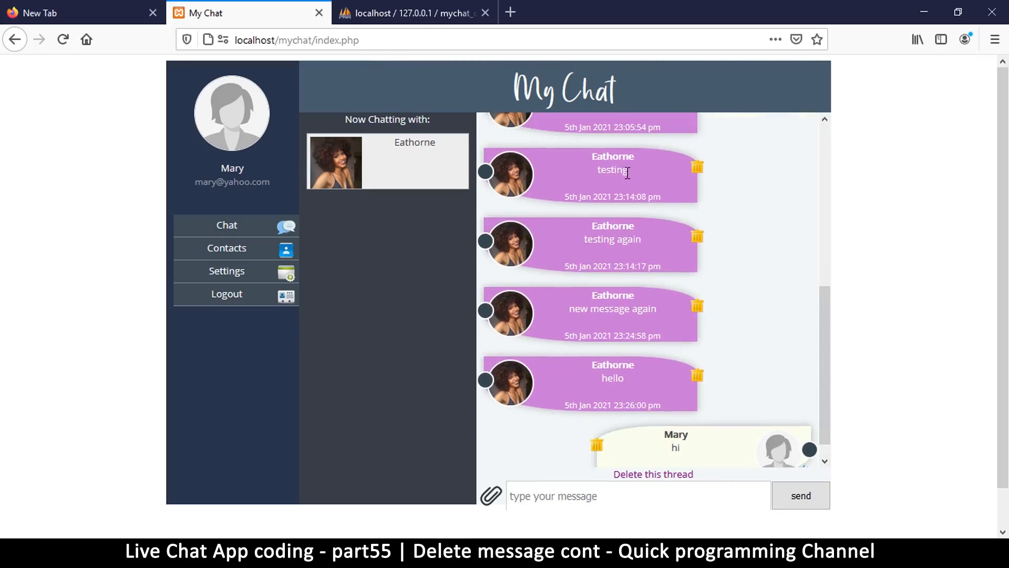
{"action": "mouse_move", "coordinate": [589, 181]}
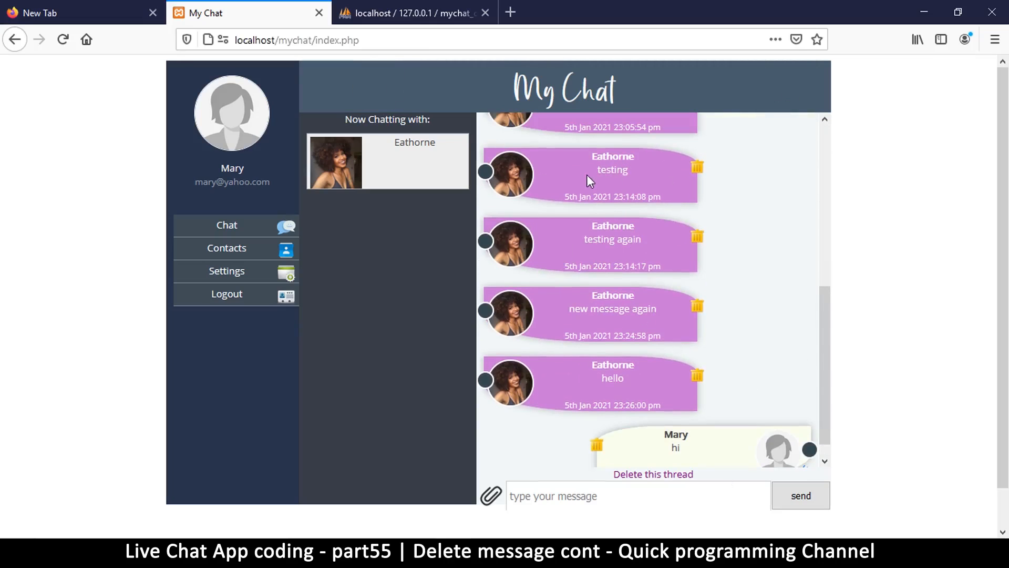
{"action": "scroll", "scroll_direction": "up", "scroll_amount": 3}
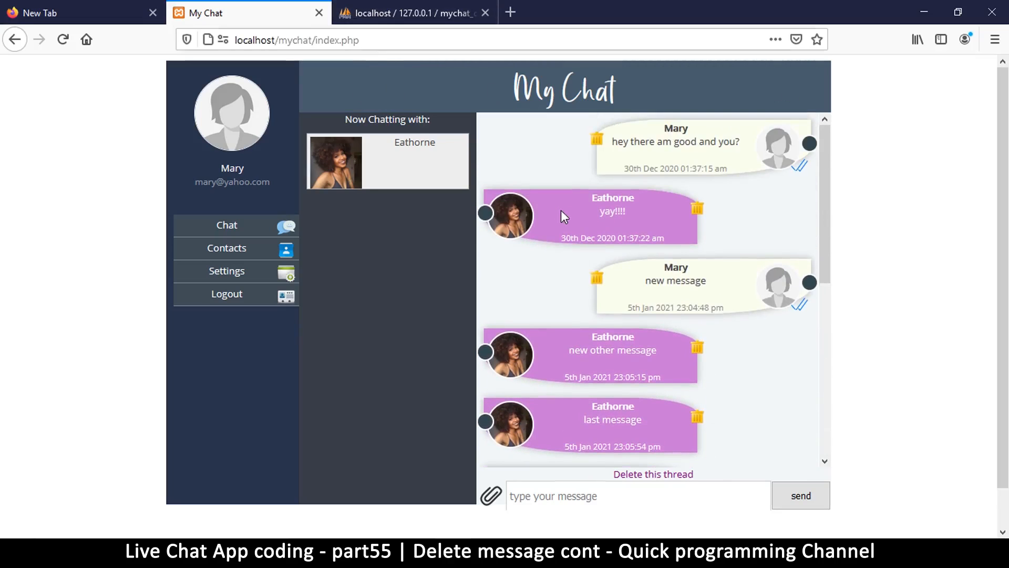
Return to phpMyAdmin's messages table to check the deleted_sender/deleted_receiver flags against message ids.
{"action": "left_click", "coordinate": [414, 13]}
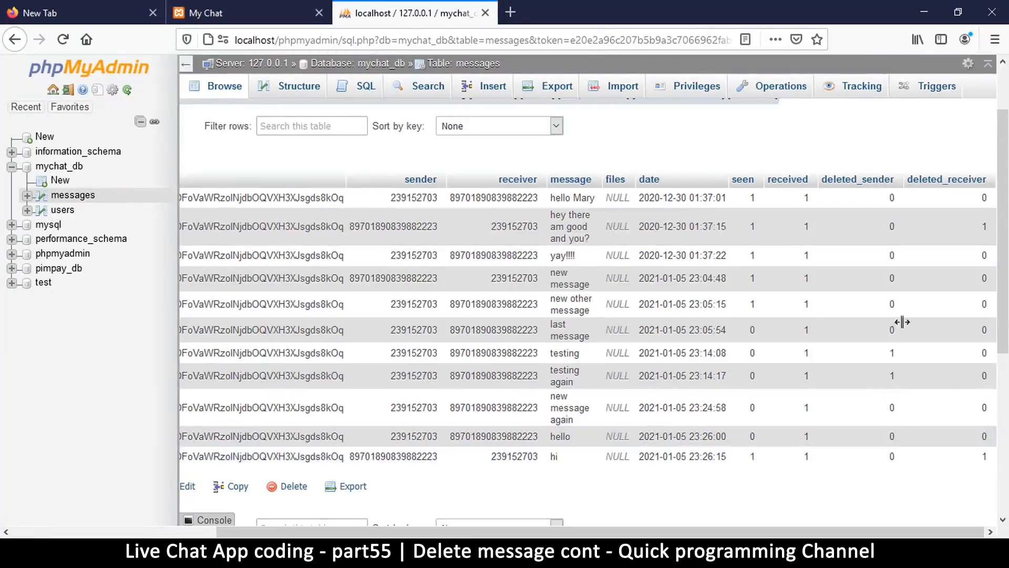
{"action": "mouse_move", "coordinate": [293, 486]}
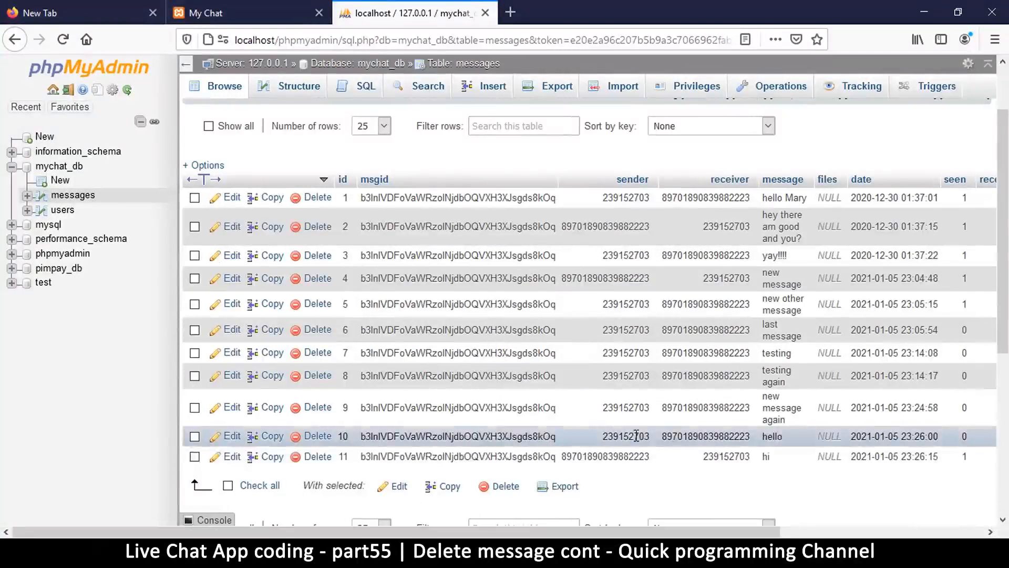
{"action": "mouse_move", "coordinate": [622, 526]}
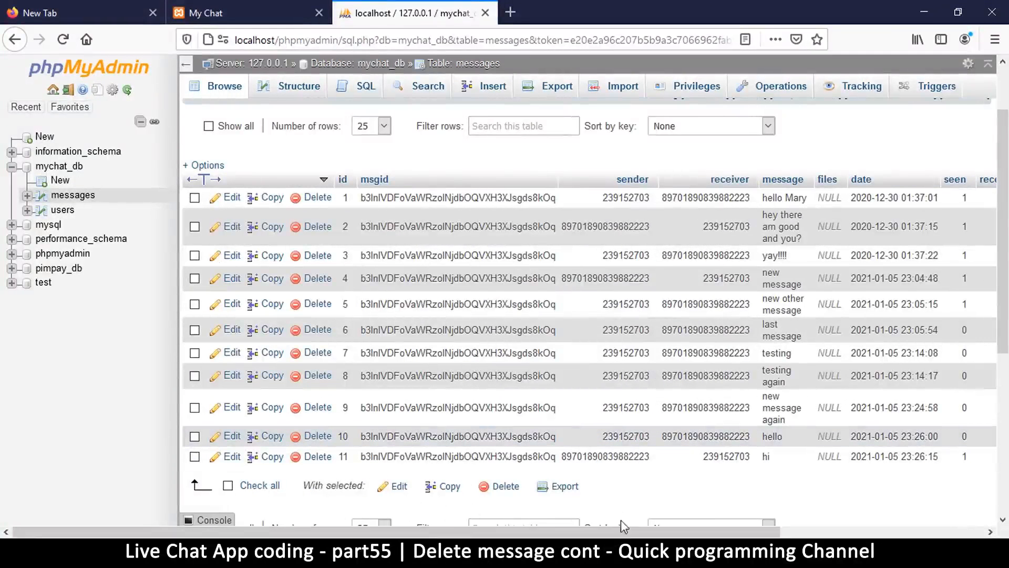